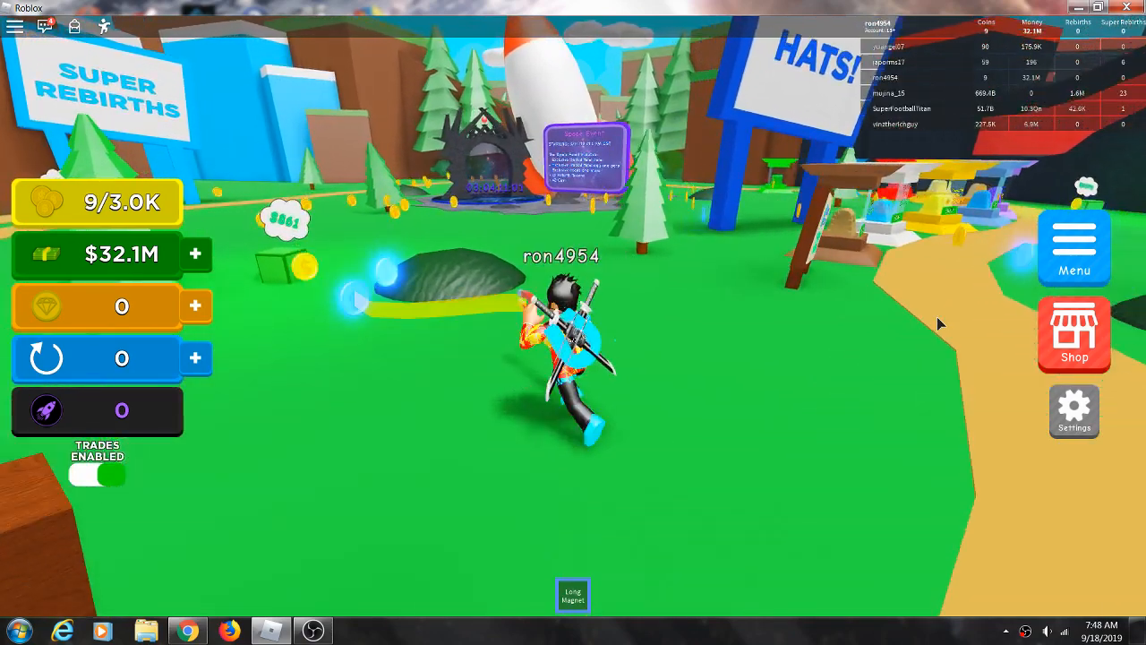
# Equip one Magnet Pet from the Pets collection in the main menu
pyautogui.click(1074, 246)
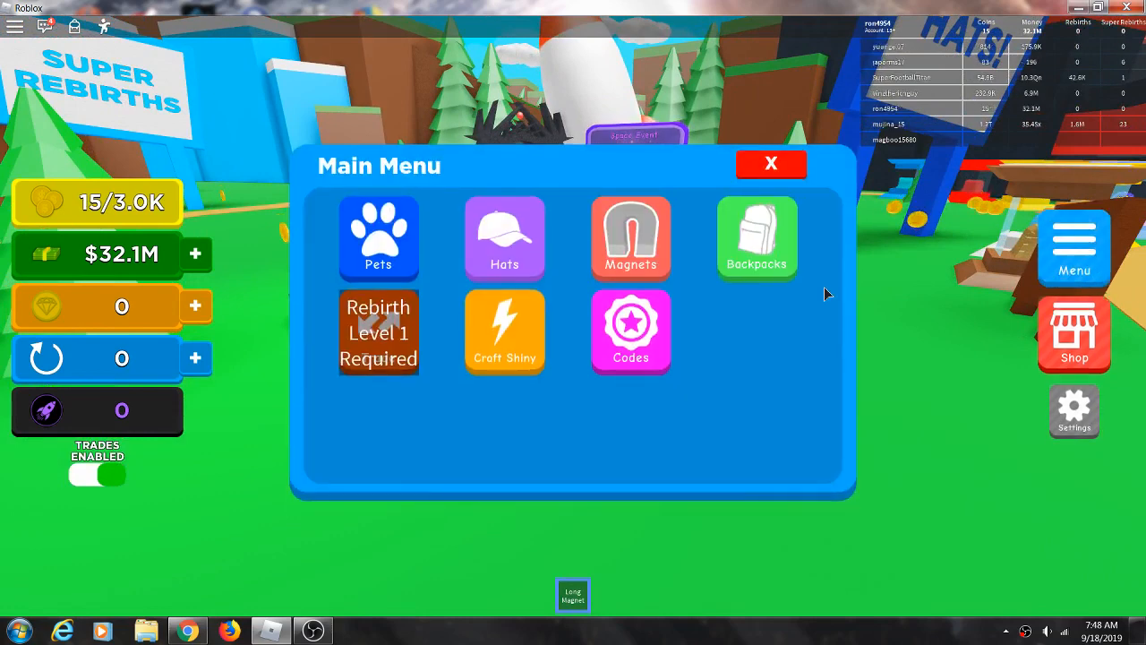
pyautogui.click(378, 238)
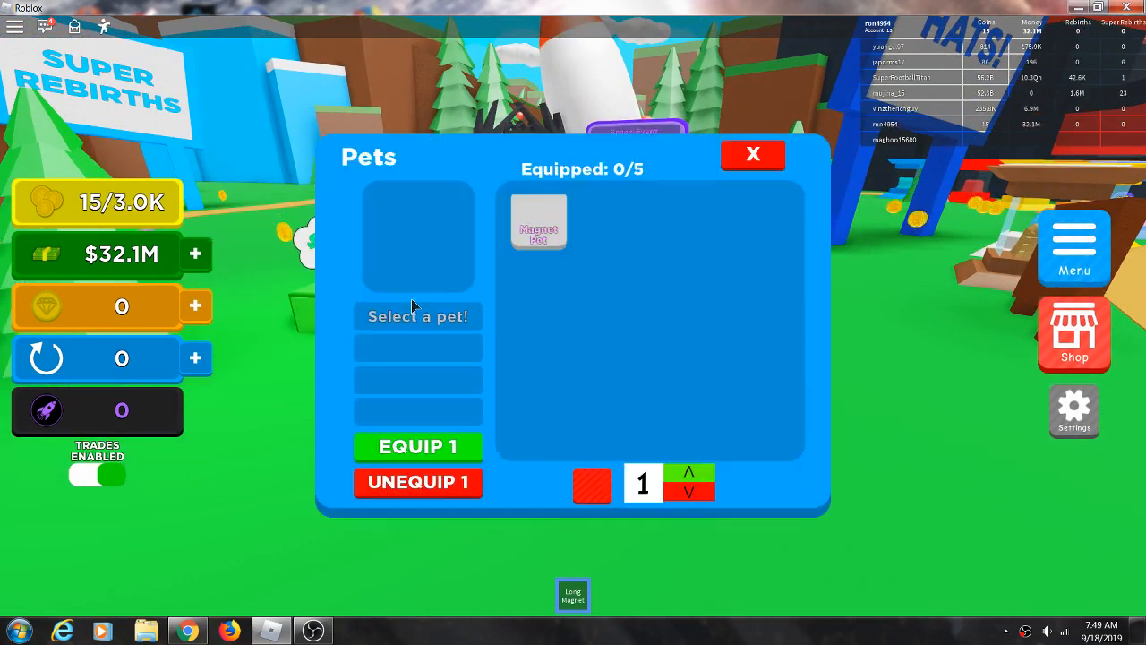
pyautogui.click(539, 221)
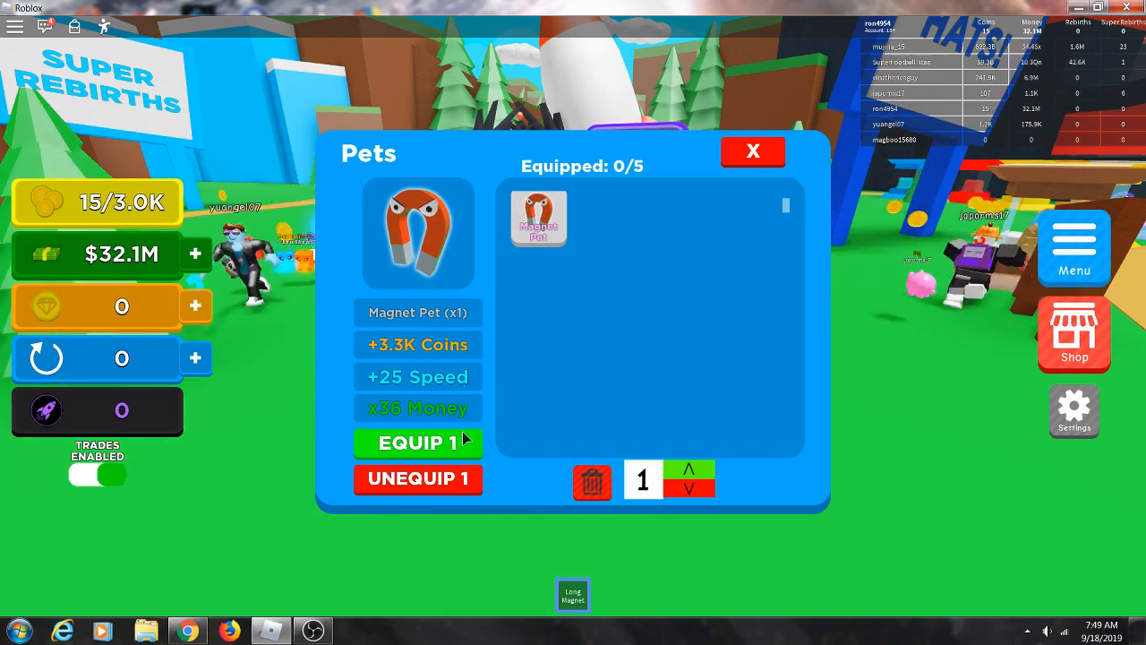
pyautogui.click(417, 442)
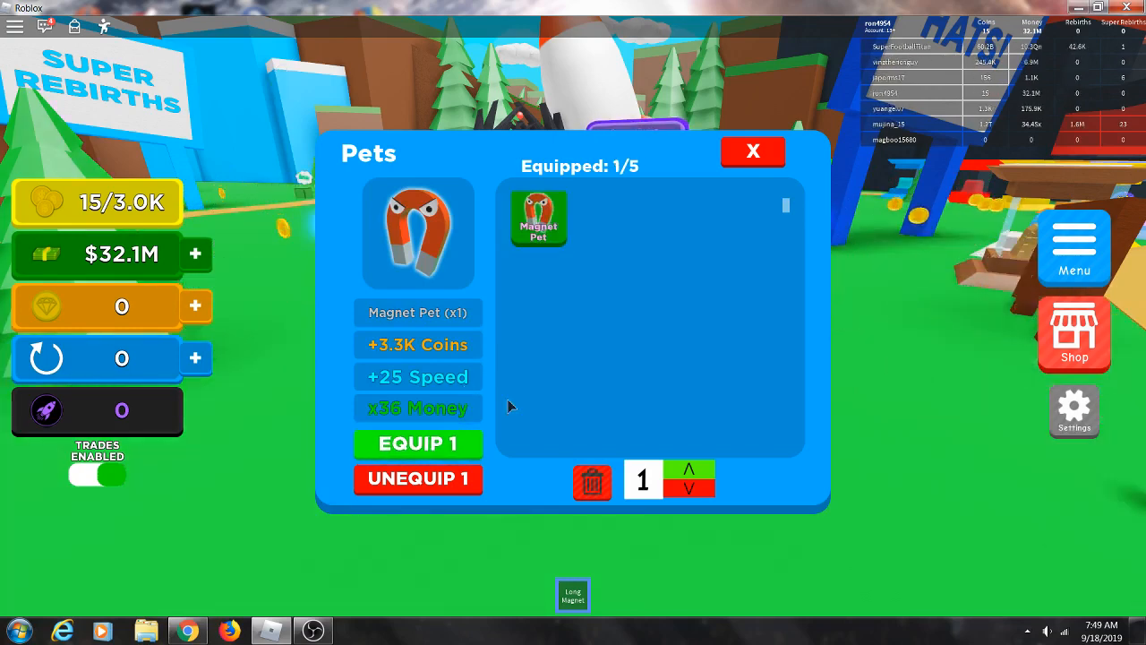
pyautogui.click(752, 152)
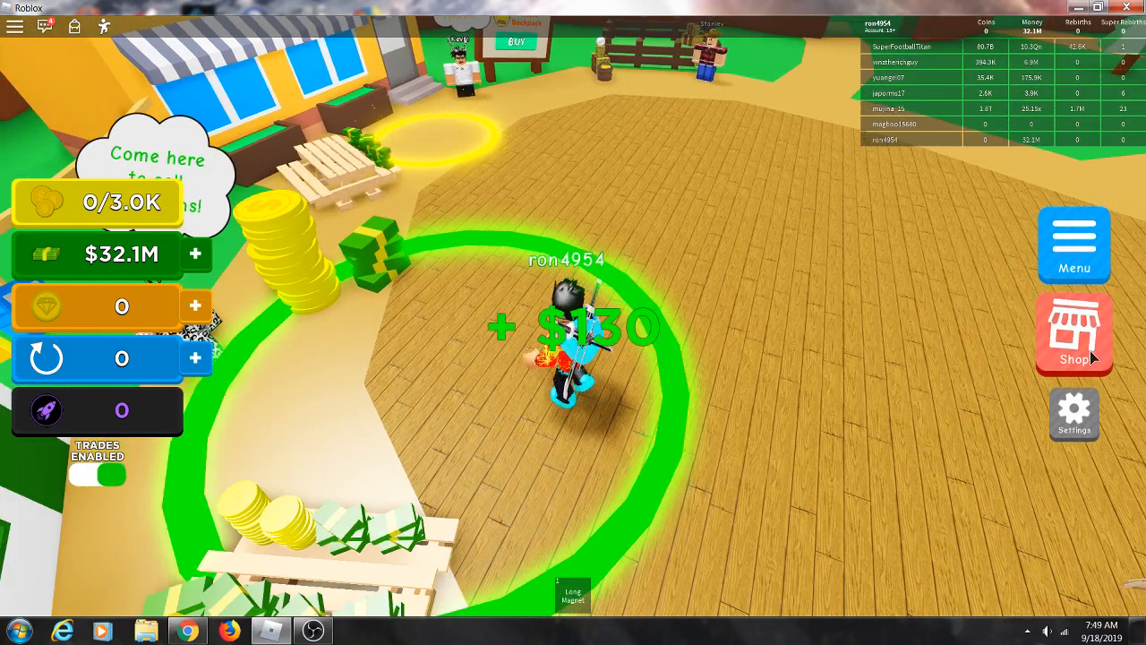
# Equip more Magnet Pets until Equipped shows 5/5, after briefly checking the store
pyautogui.click(1073, 335)
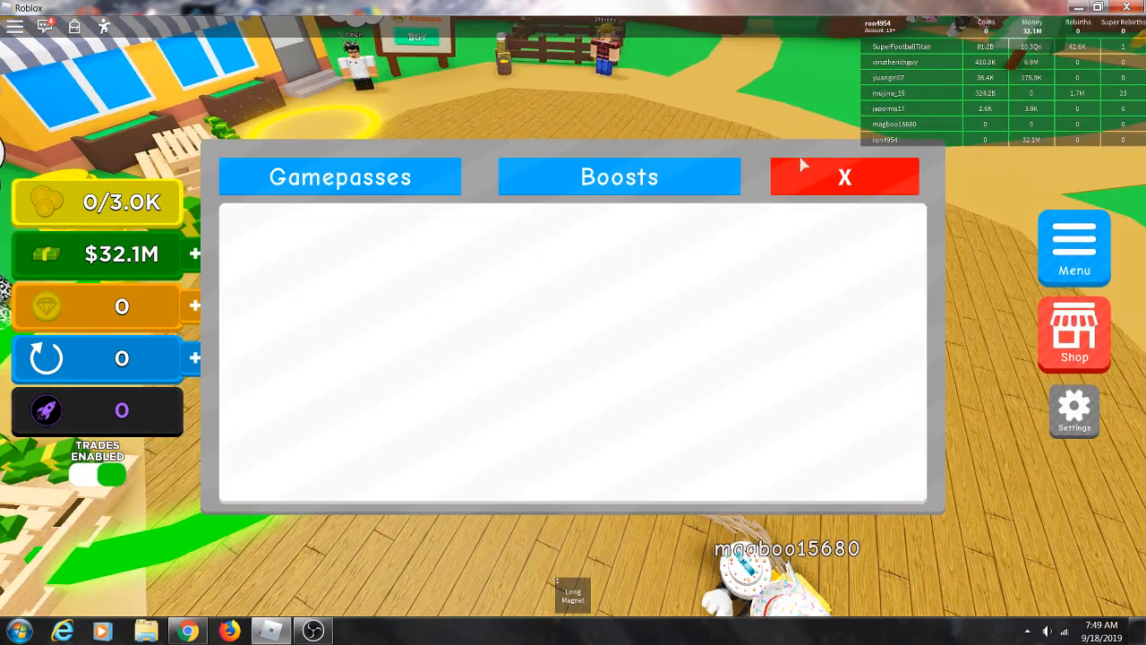
pyautogui.click(1074, 247)
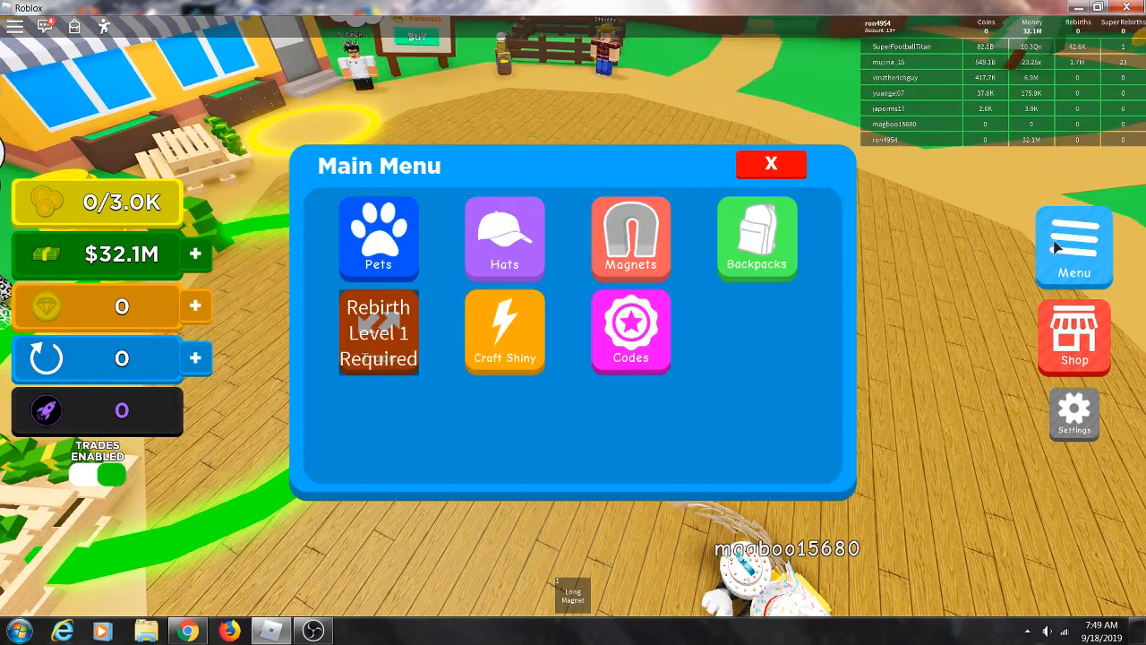
pyautogui.moveTo(489, 259)
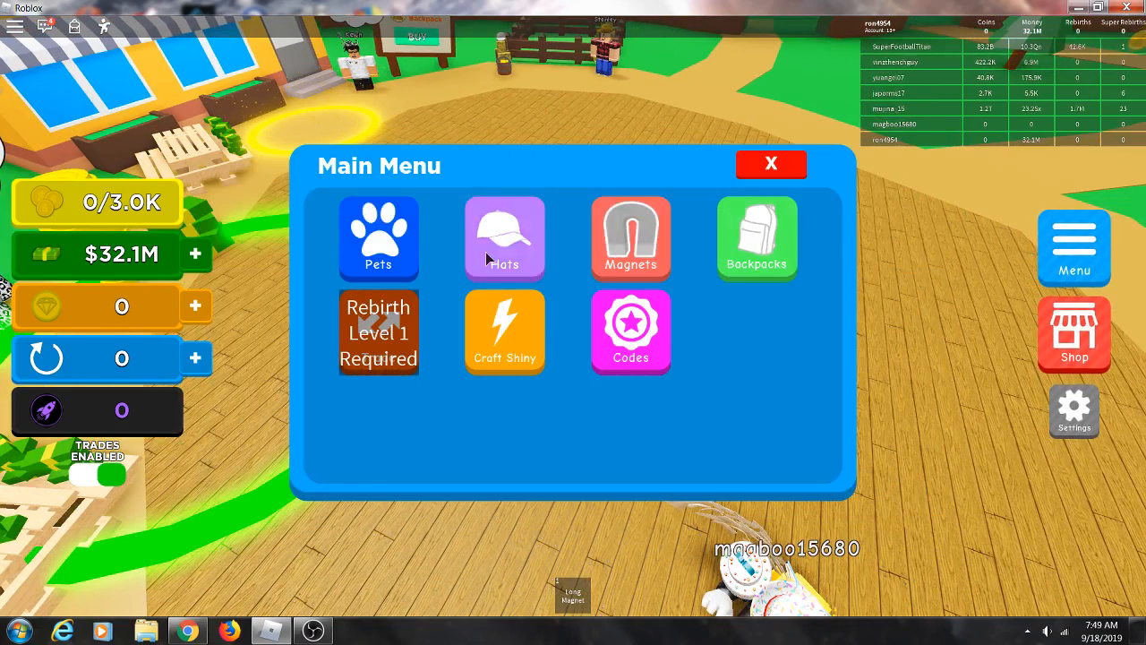
pyautogui.click(771, 164)
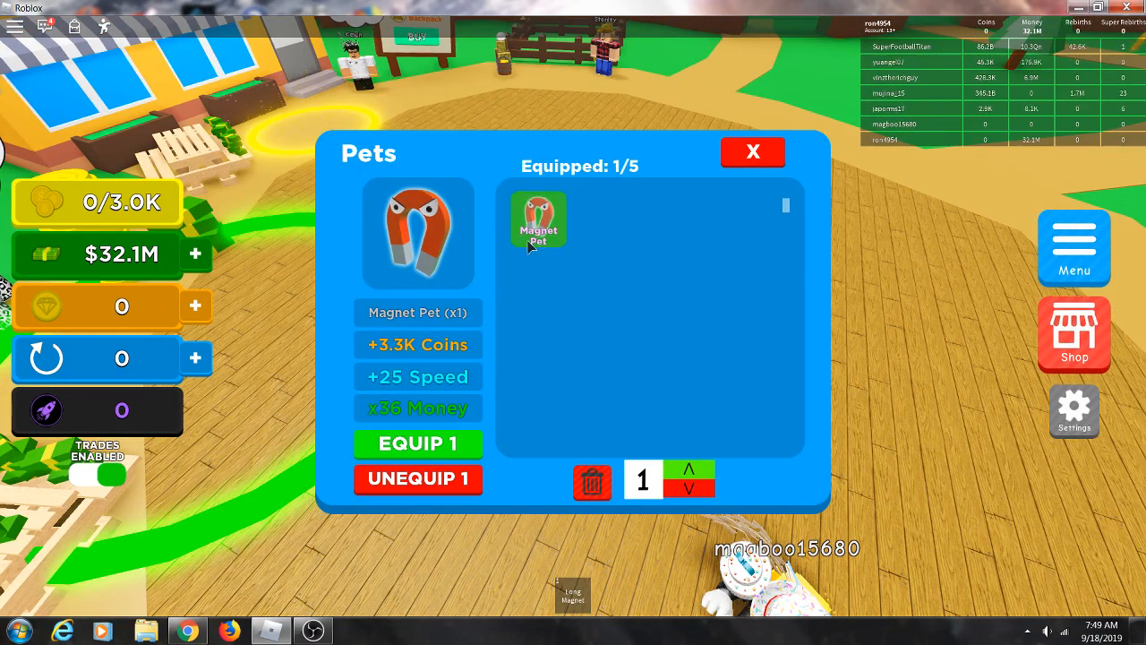
pyautogui.click(416, 444)
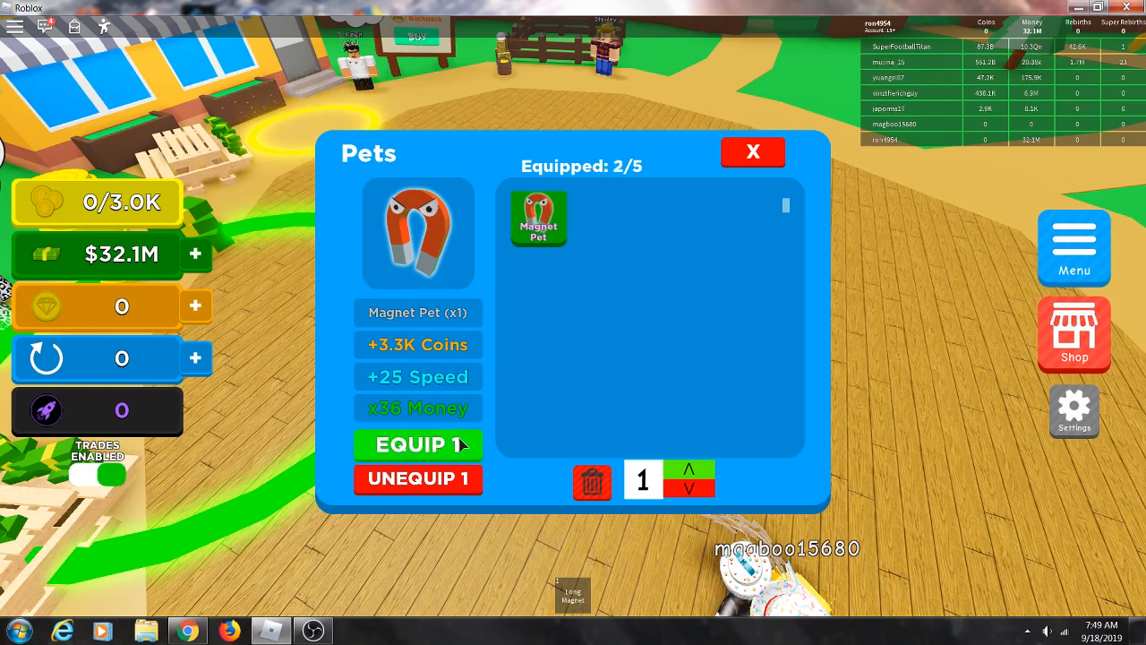
pyautogui.click(418, 445)
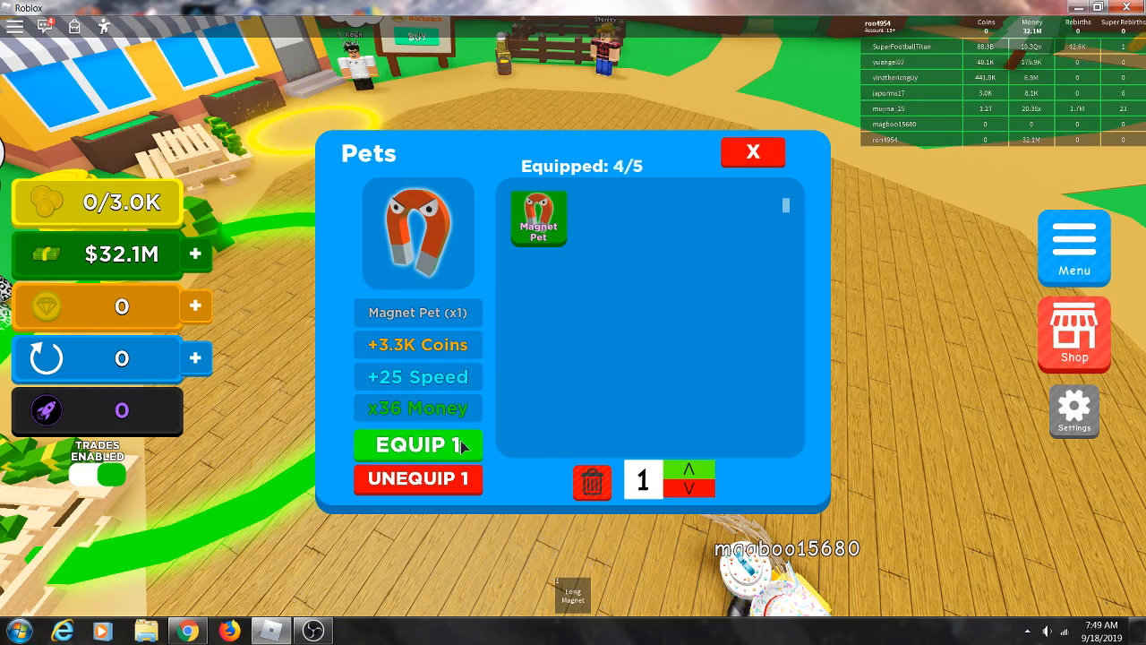
pyautogui.click(417, 445)
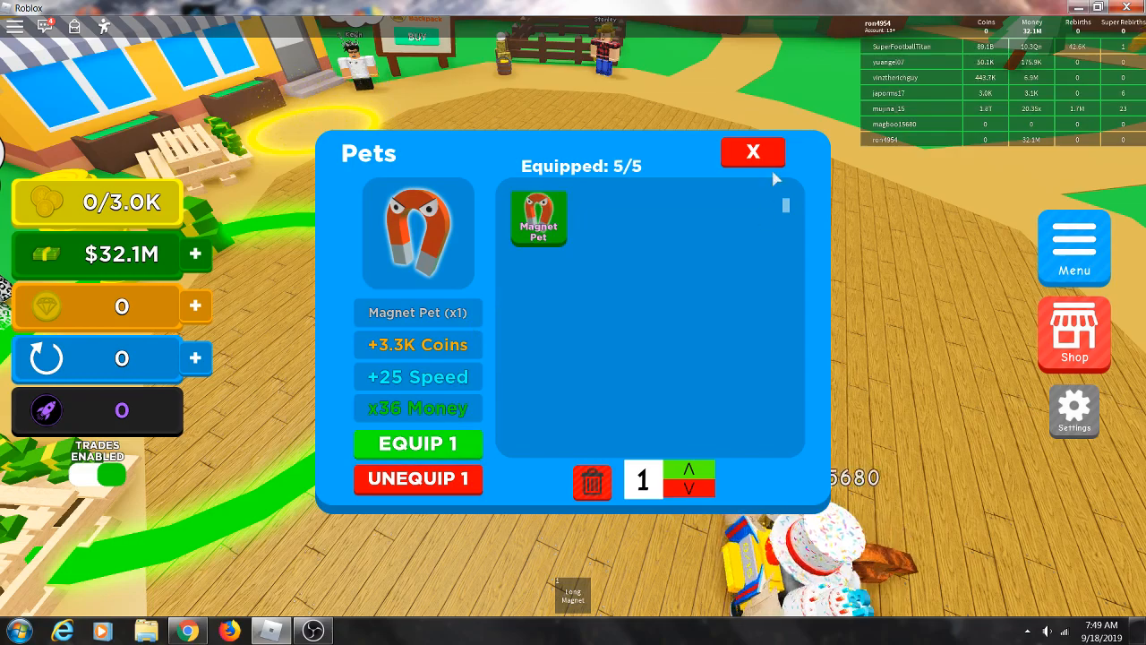
pyautogui.click(753, 151)
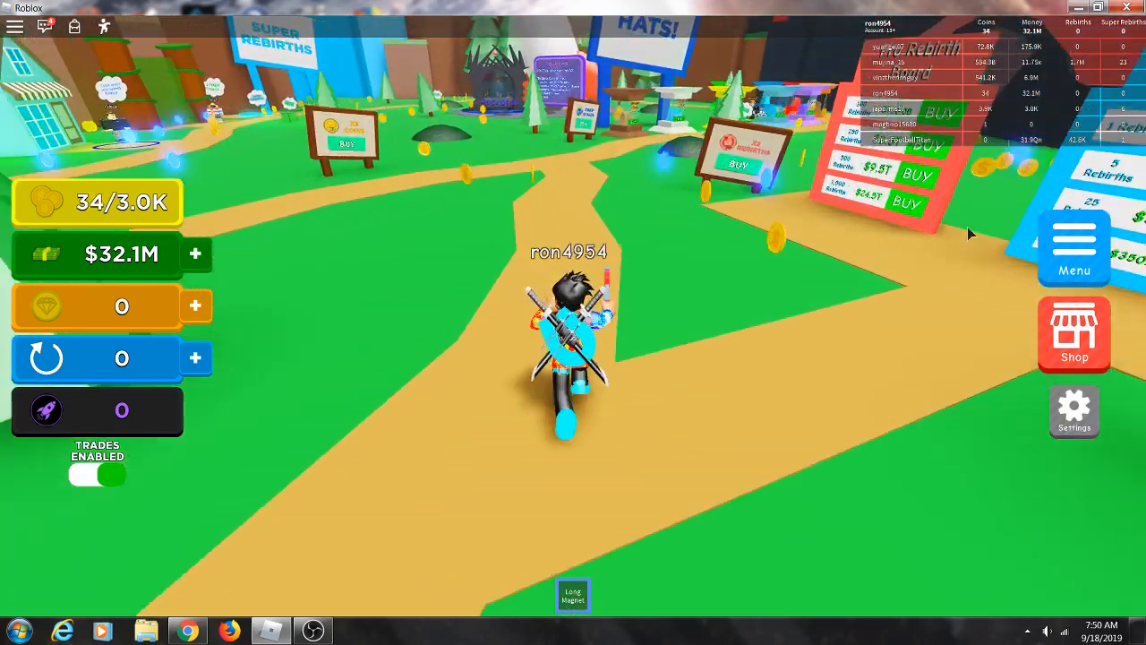
pyautogui.click(1074, 248)
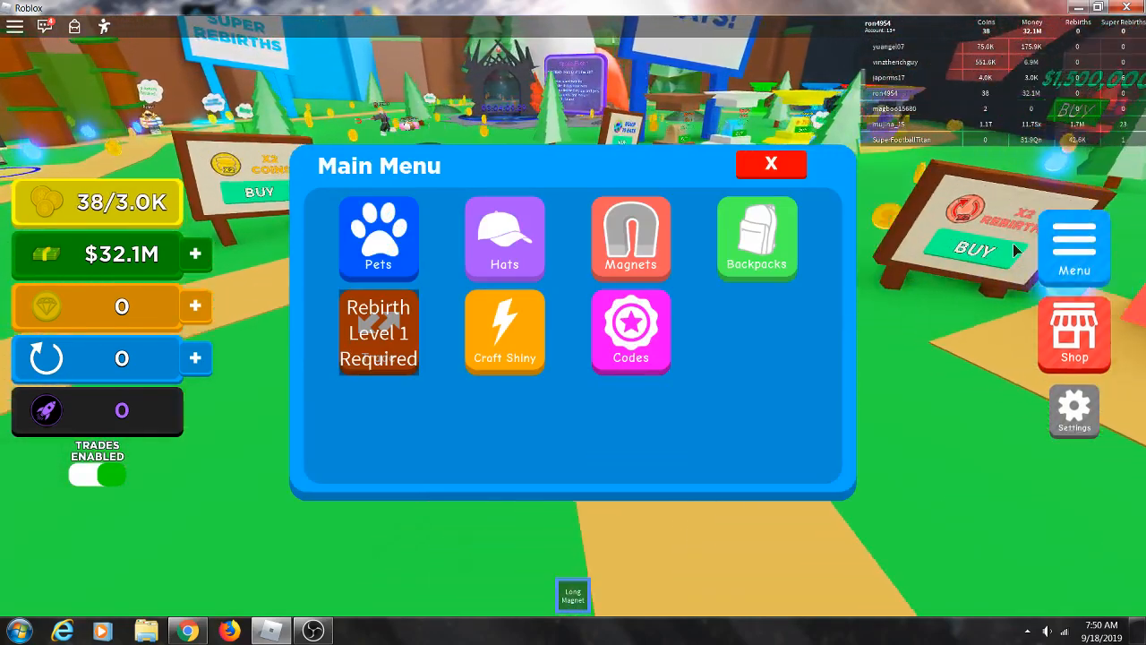
pyautogui.click(630, 238)
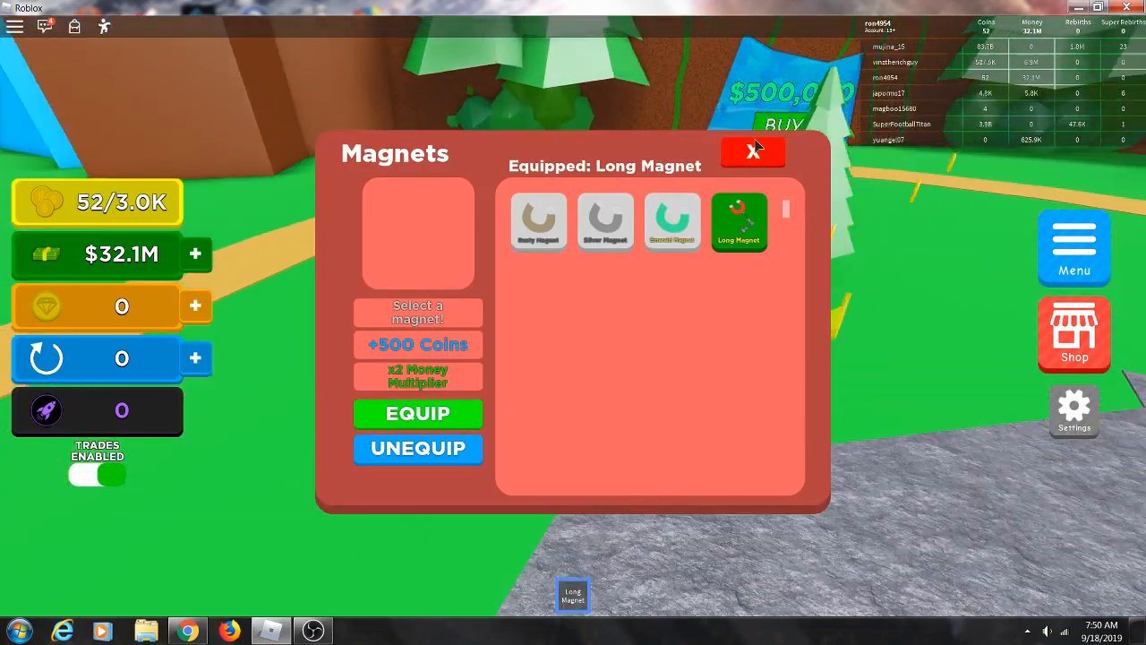
pyautogui.click(754, 150)
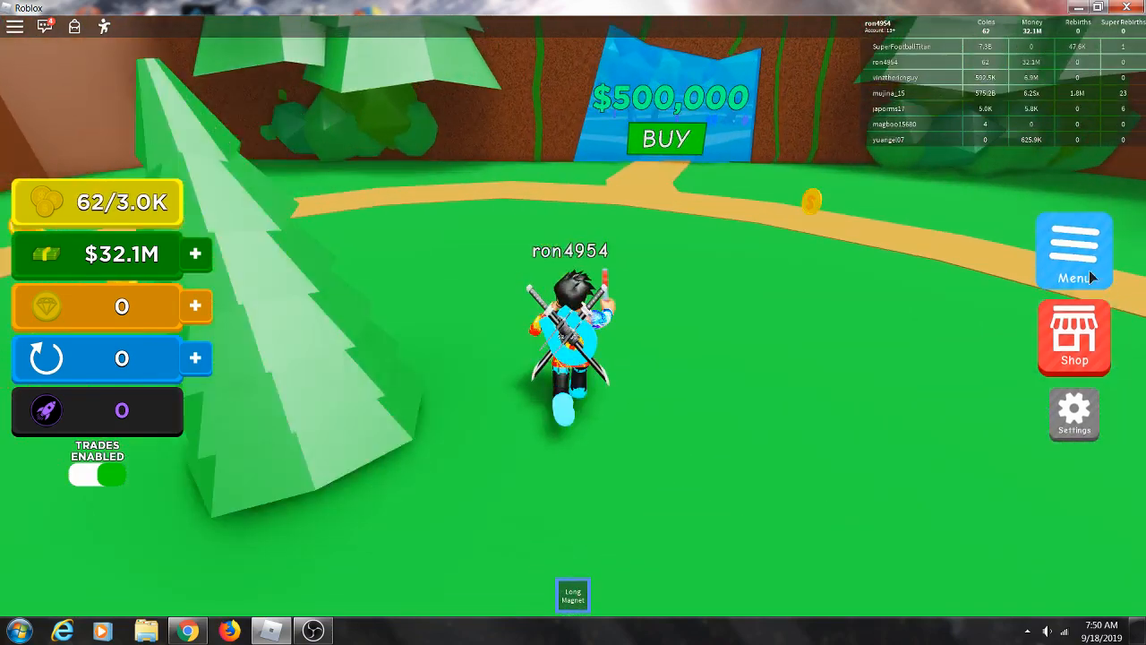
pyautogui.click(1074, 249)
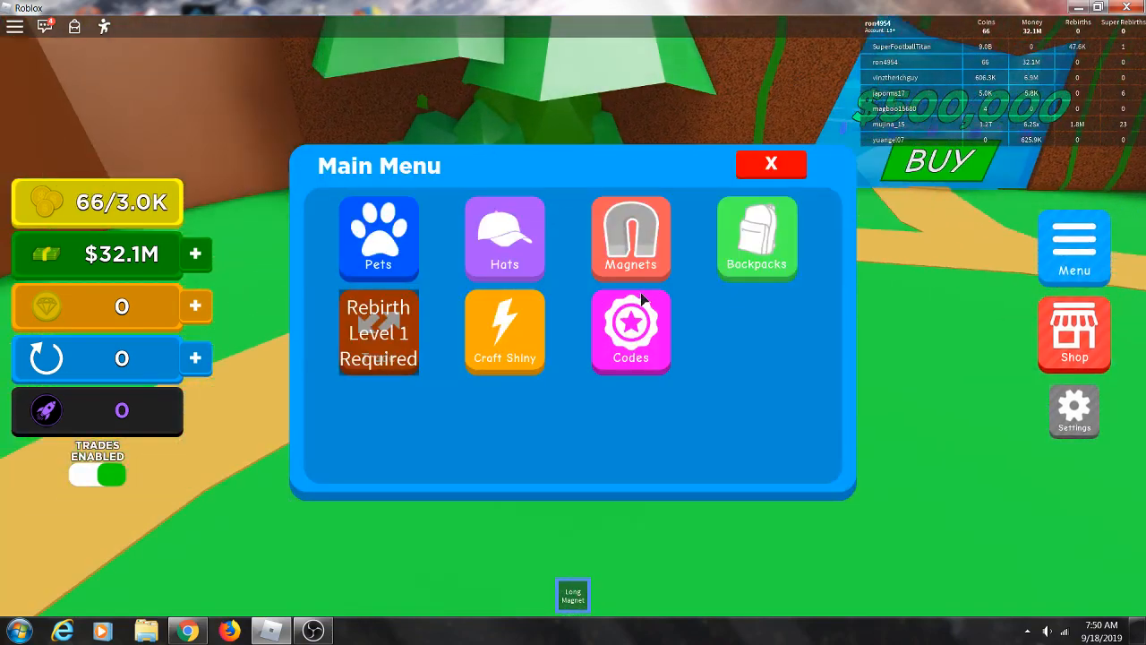
pyautogui.click(378, 237)
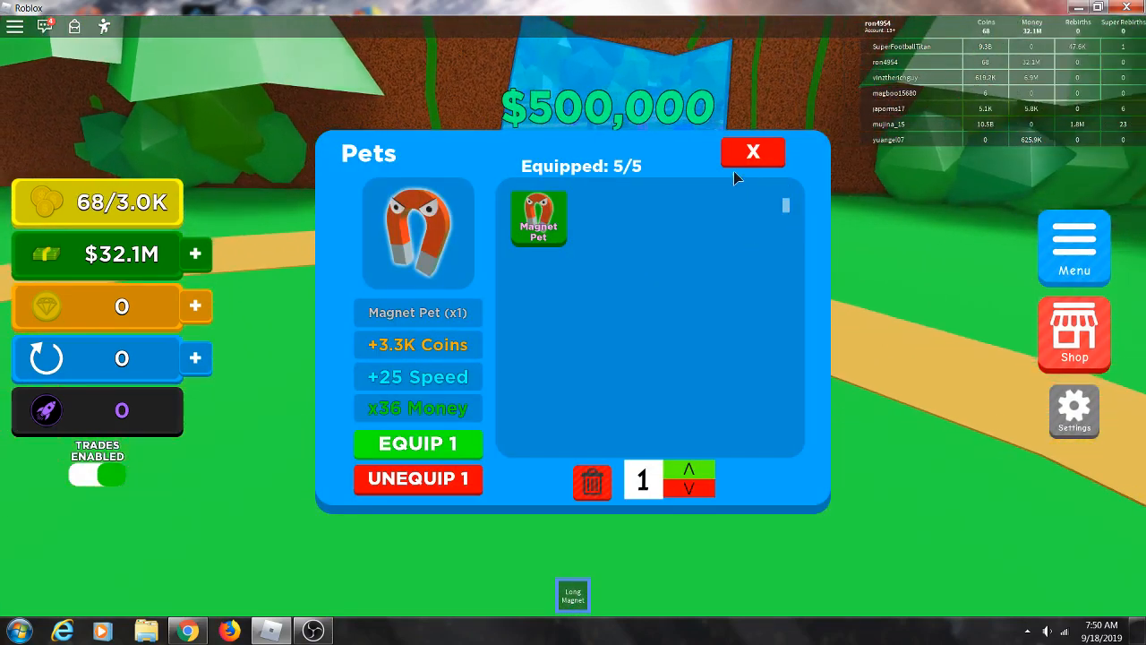
pyautogui.click(753, 153)
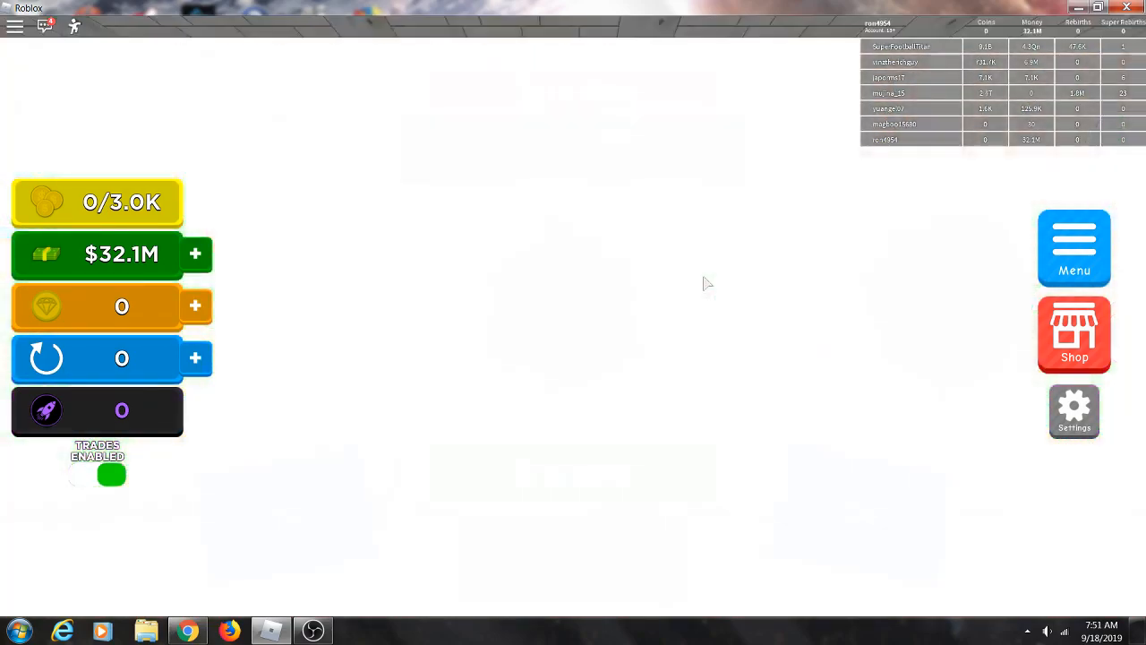
# Browse the magnet shop to the Spirit Magnet and buy it for $27.0M
pyautogui.click(1074, 334)
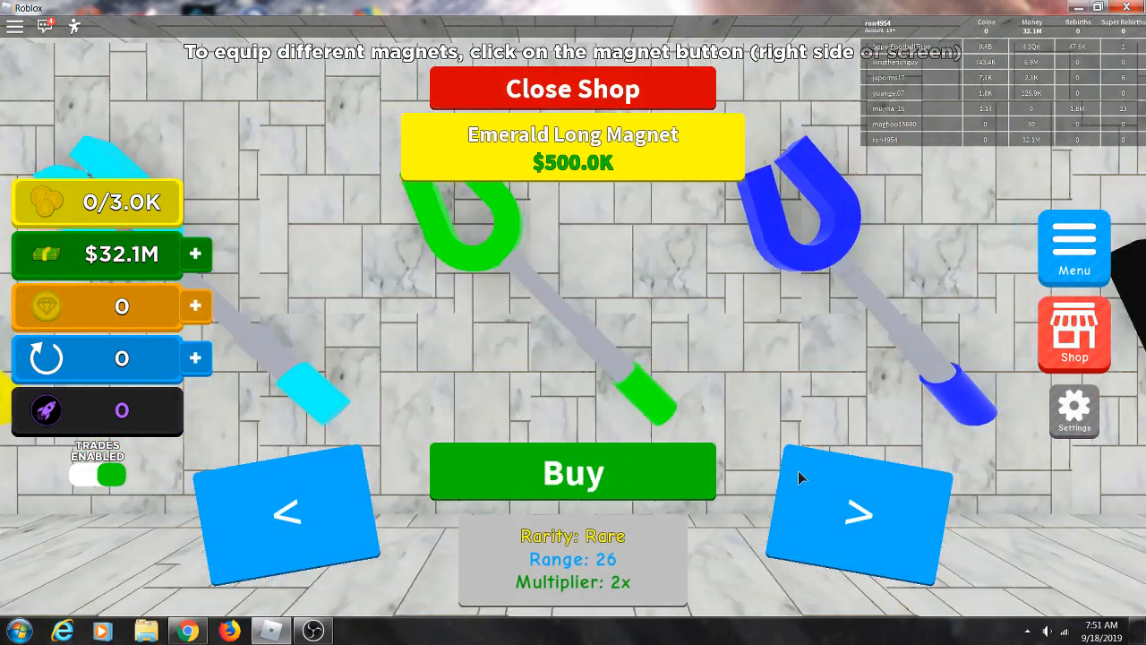
pyautogui.click(860, 513)
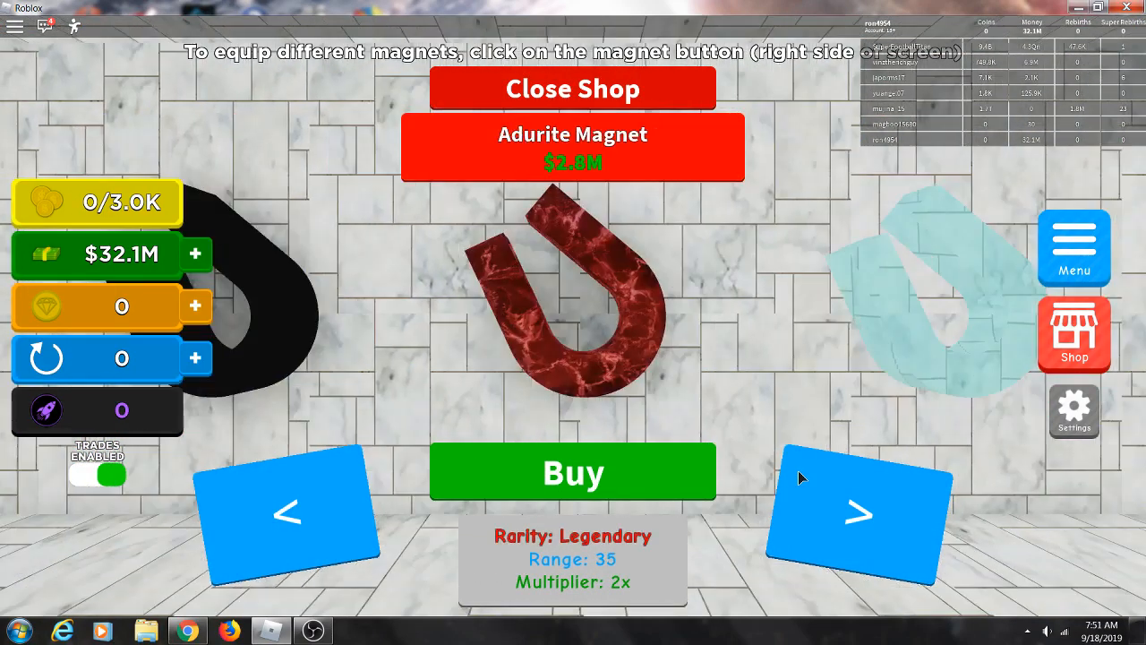
pyautogui.click(858, 513)
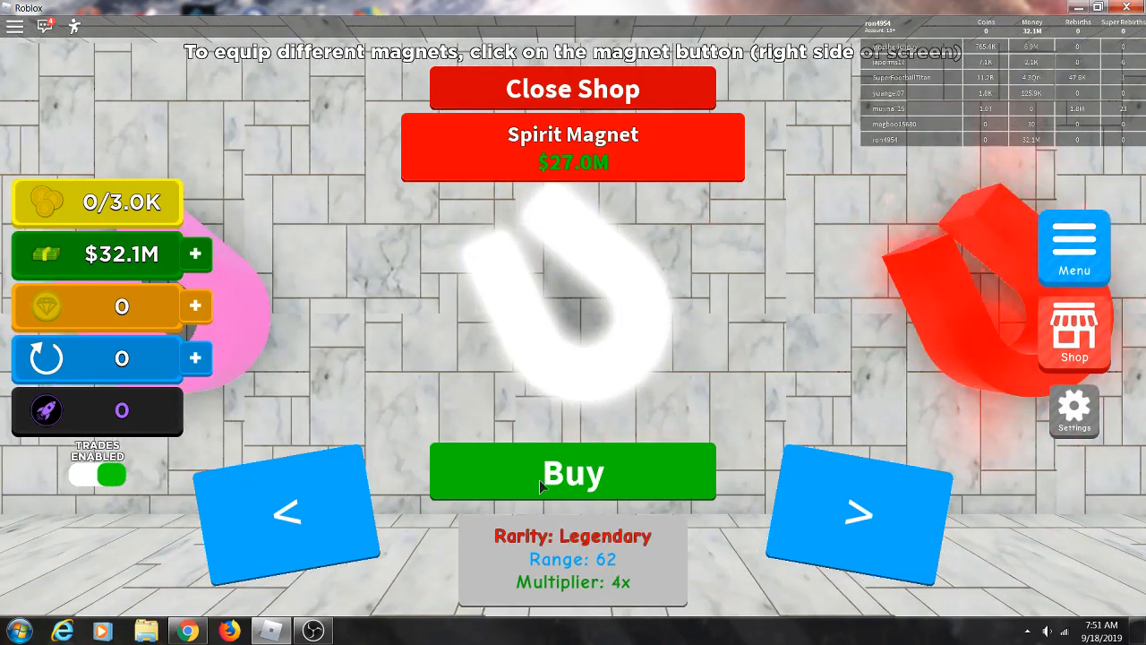
pyautogui.click(572, 472)
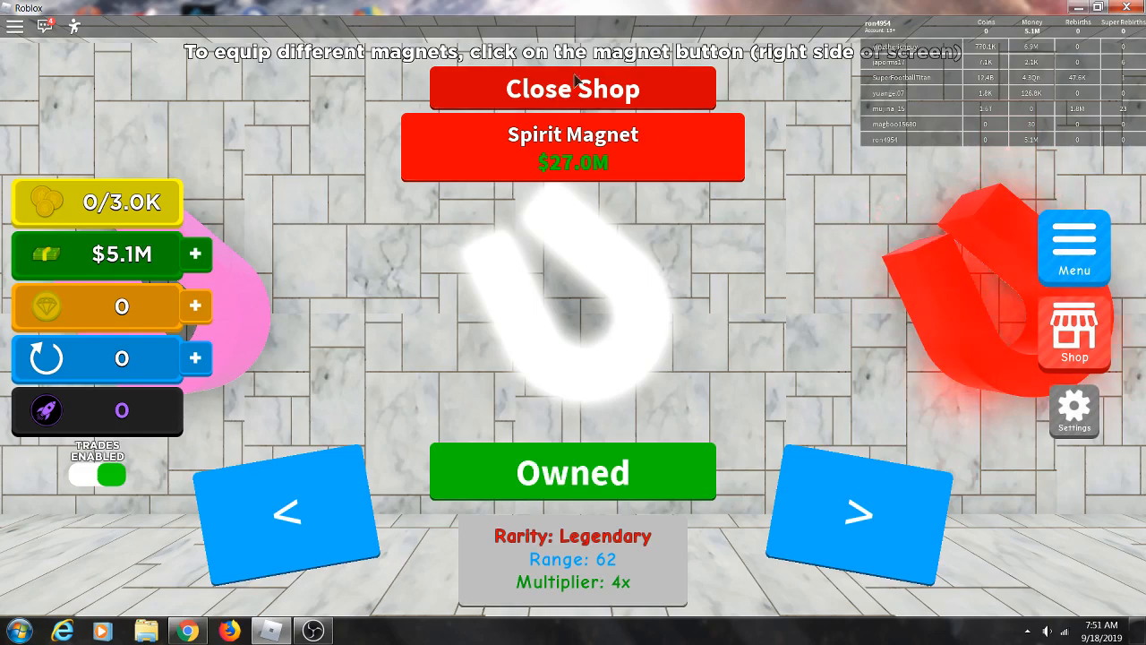
pyautogui.click(572, 89)
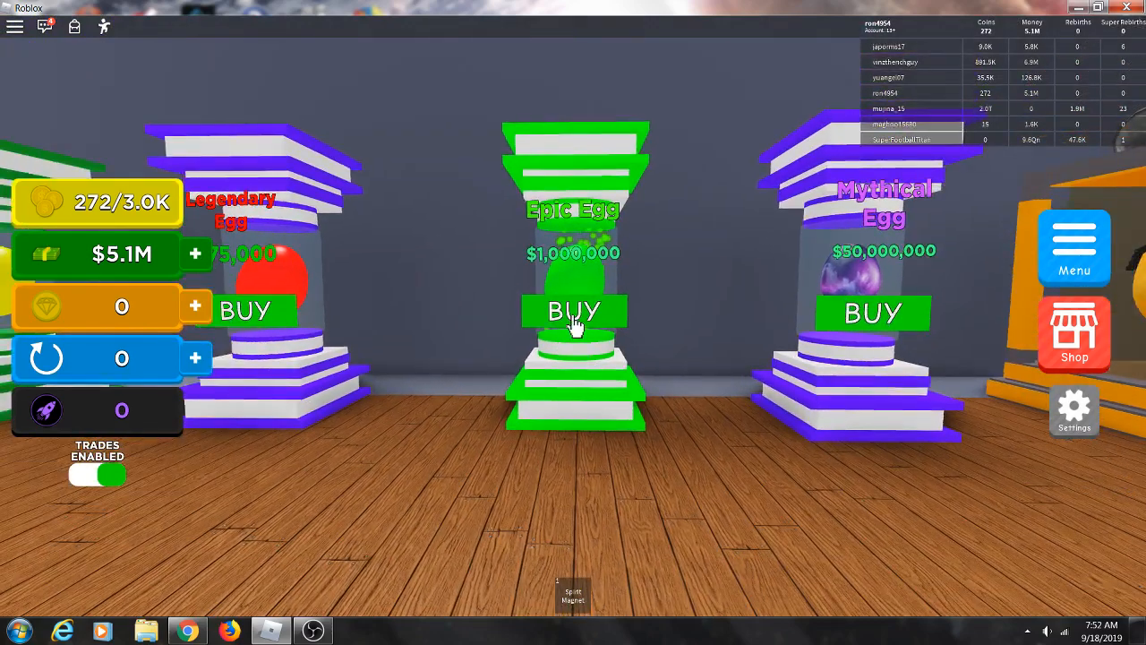
# Buy the Epic Egg at the egg shop, dropping money to $2.1M
pyautogui.click(573, 311)
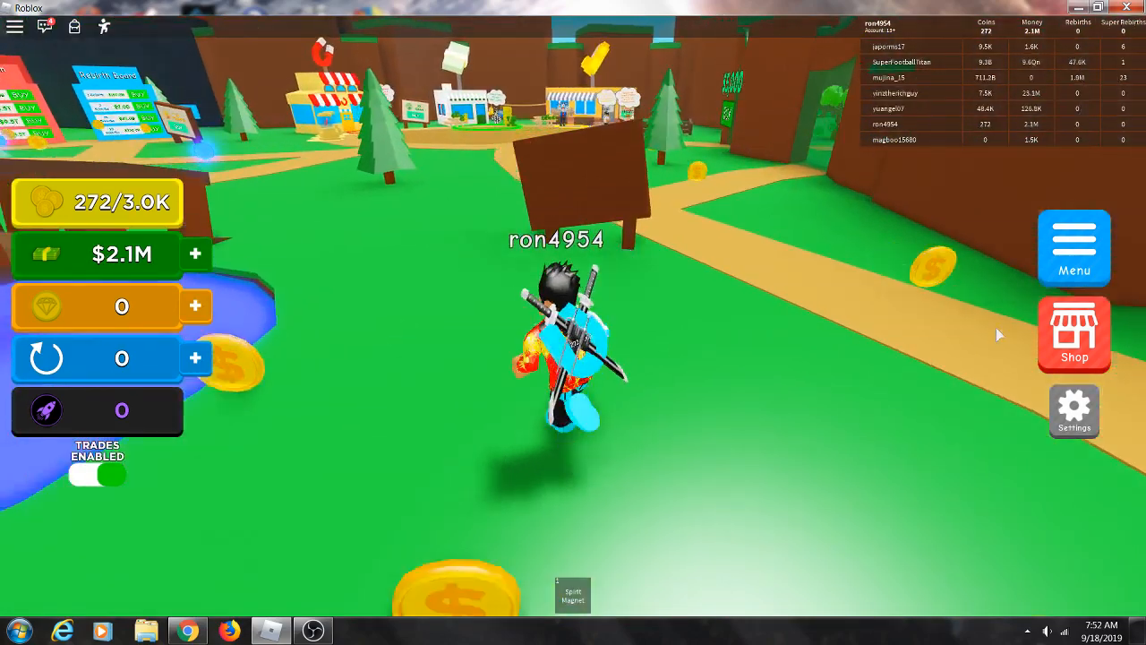
# Check the magnets collection, then compare Magnet Pet and Golden Bear stats
pyautogui.click(1074, 334)
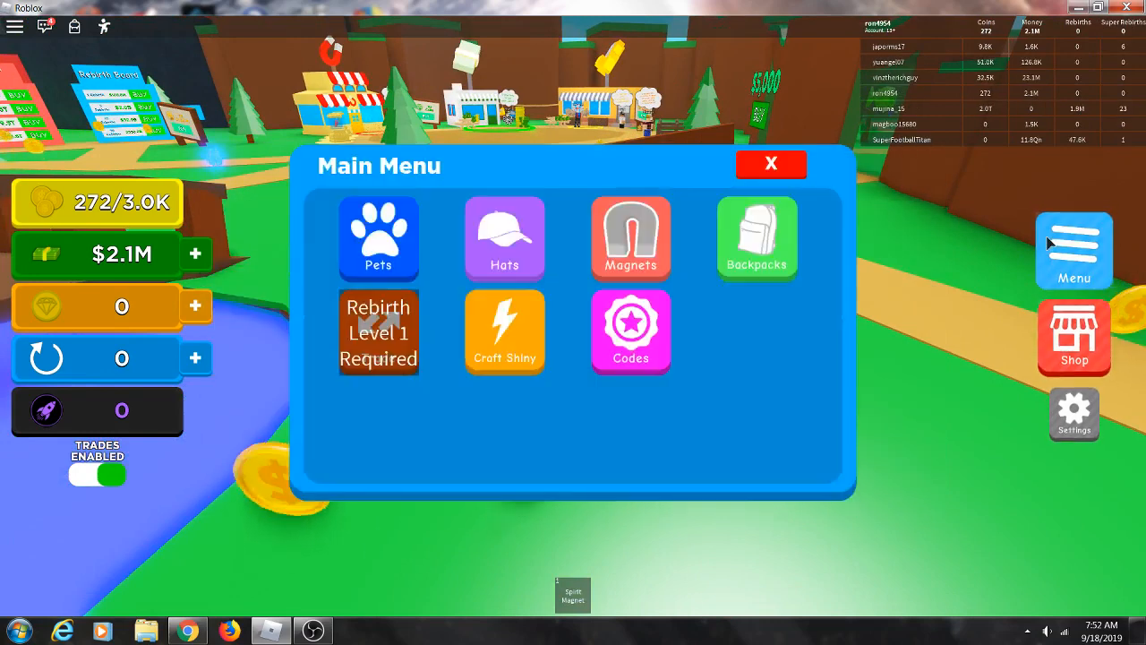
pyautogui.click(631, 237)
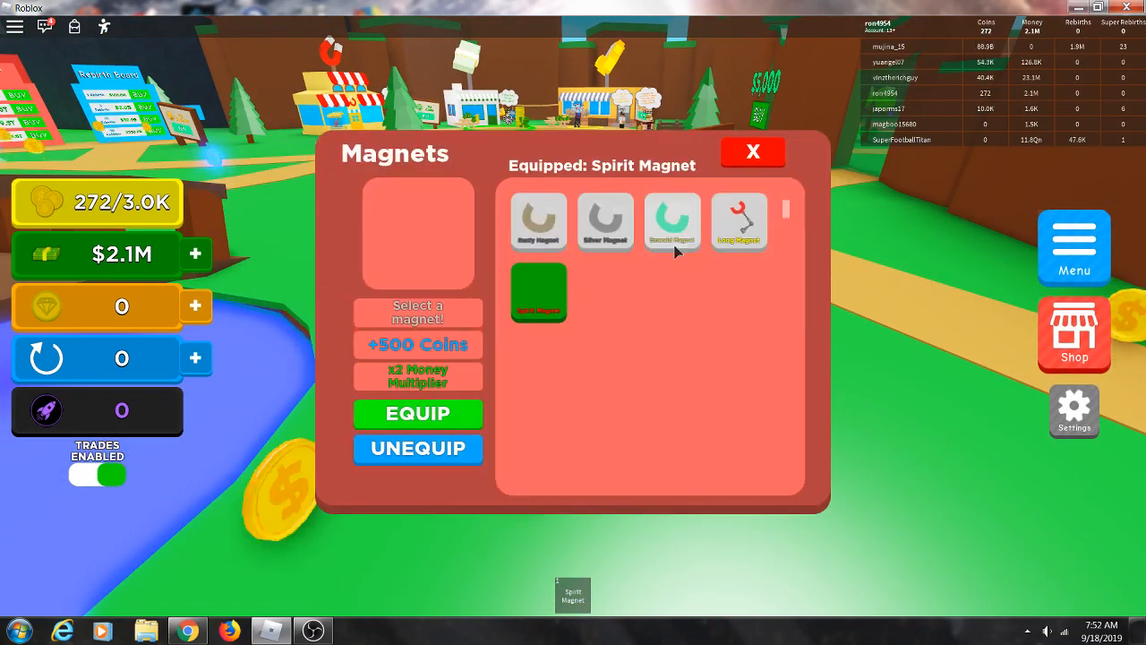
pyautogui.click(753, 151)
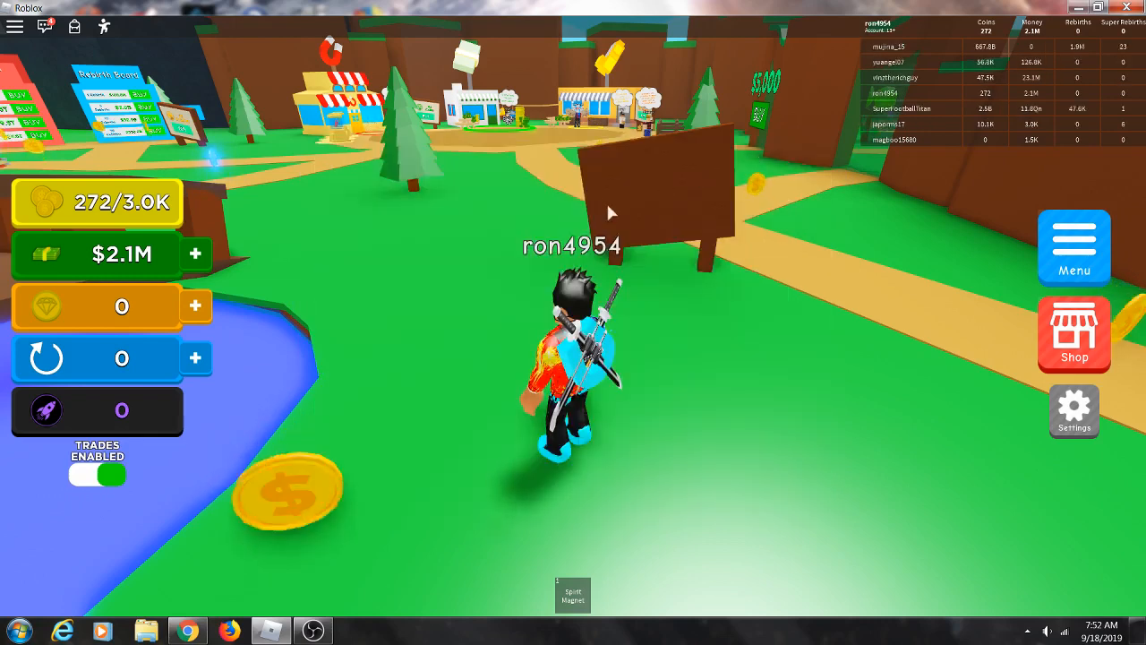
pyautogui.click(1074, 247)
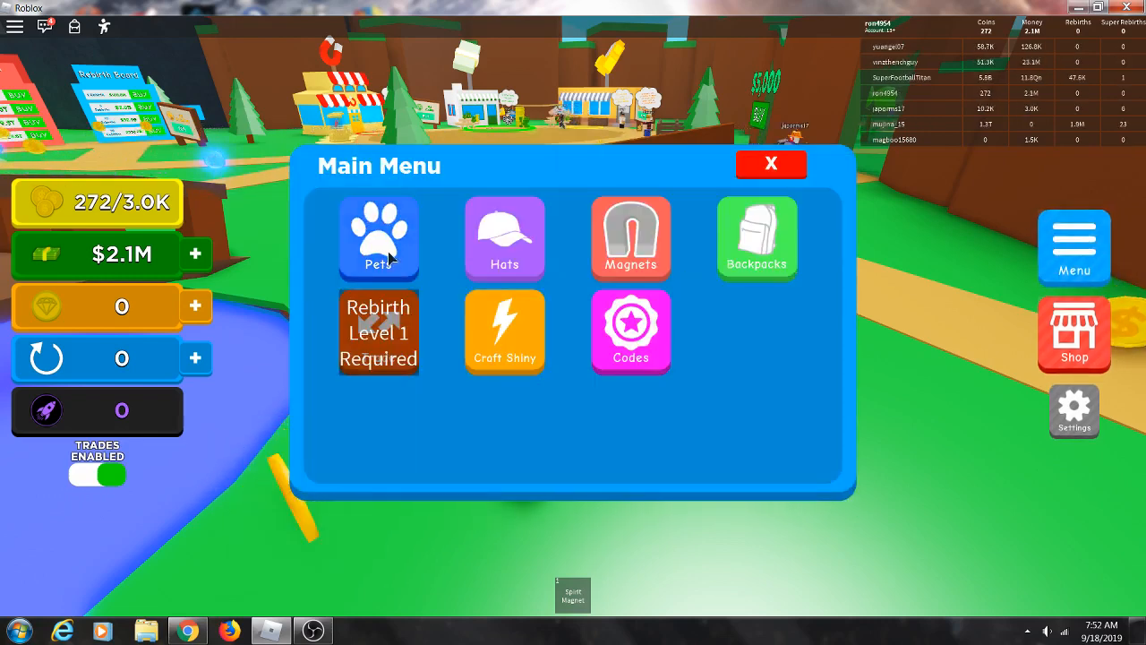
pyautogui.click(379, 238)
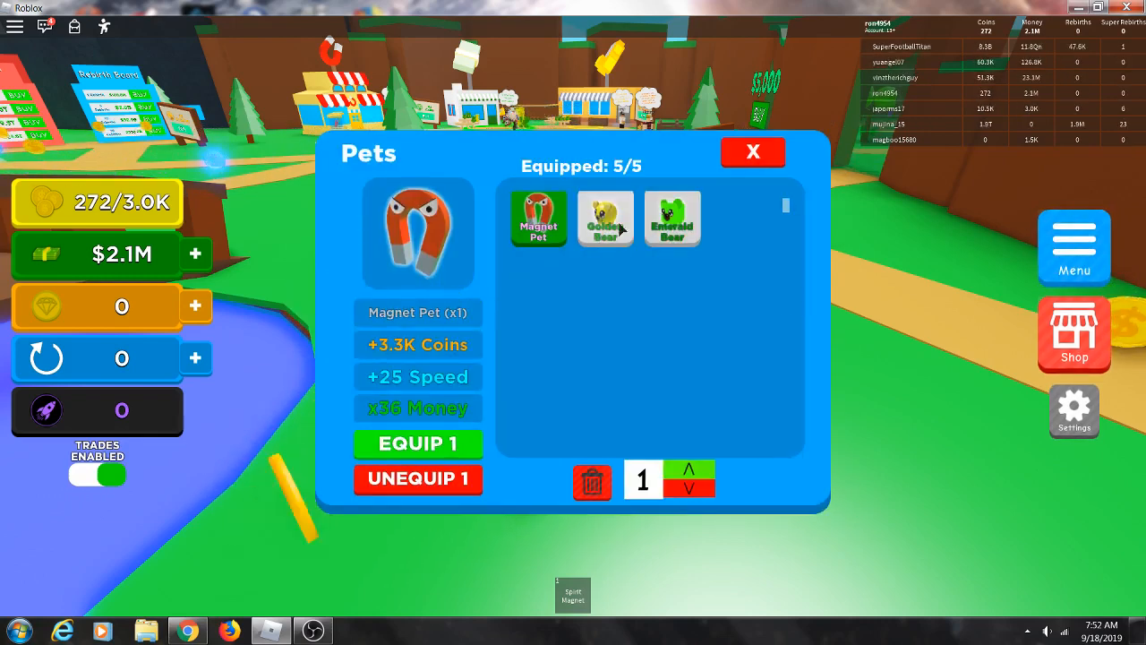
pyautogui.click(606, 218)
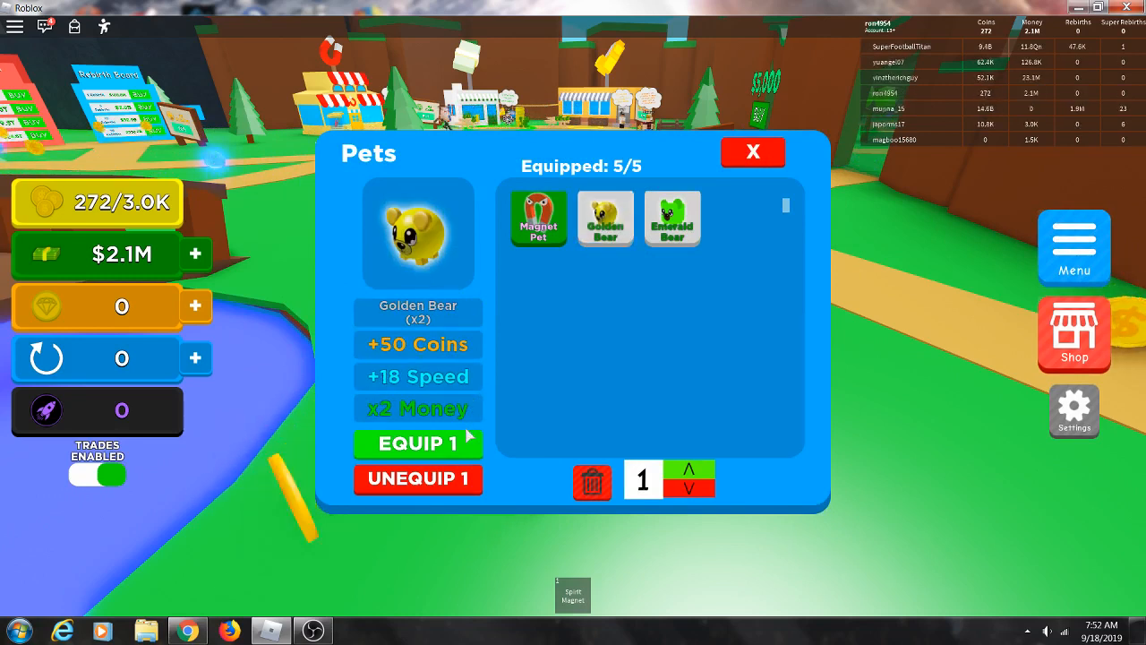
pyautogui.click(538, 218)
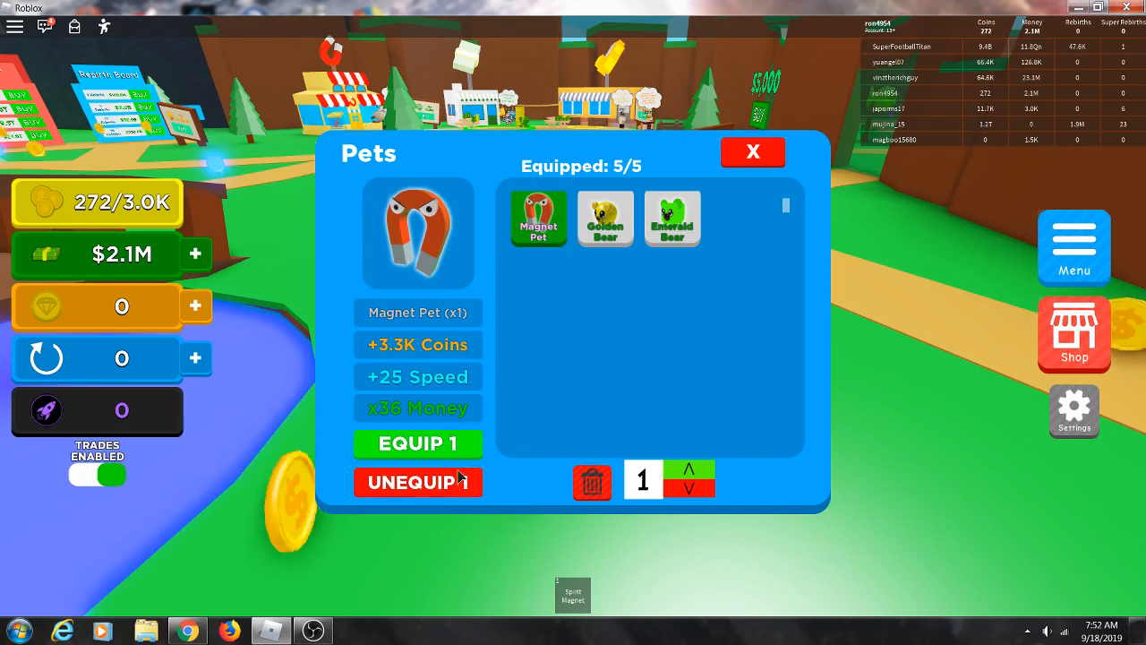
# Unequip Magnet Pets, then equip the Emerald Bear and both Golden Bears
pyautogui.click(418, 482)
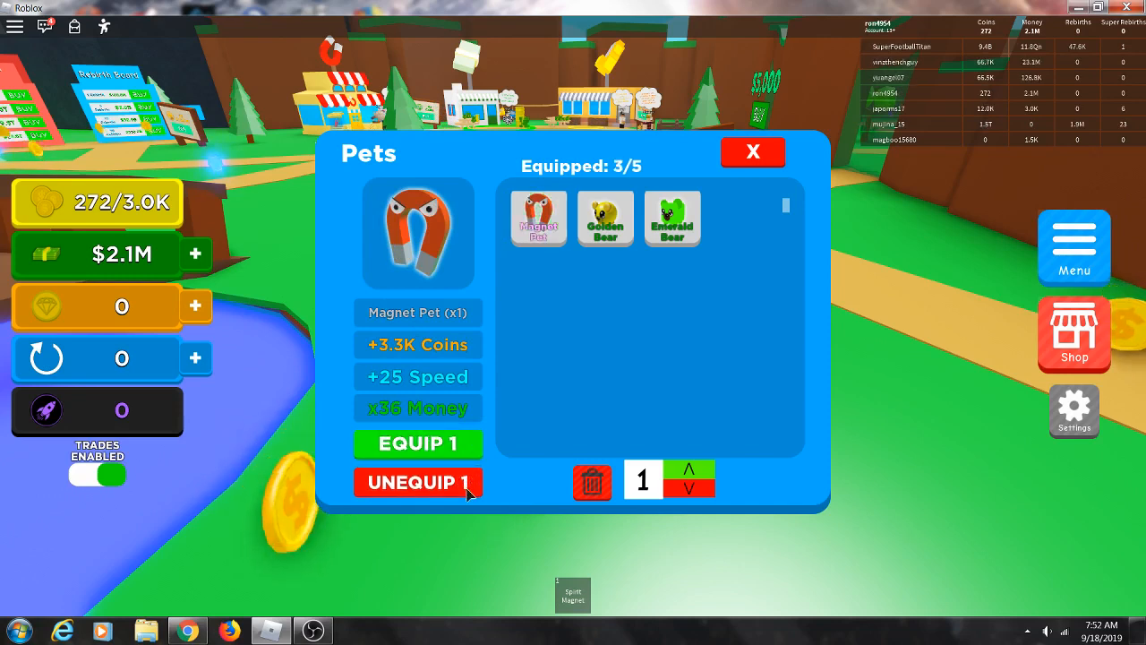
pyautogui.click(417, 482)
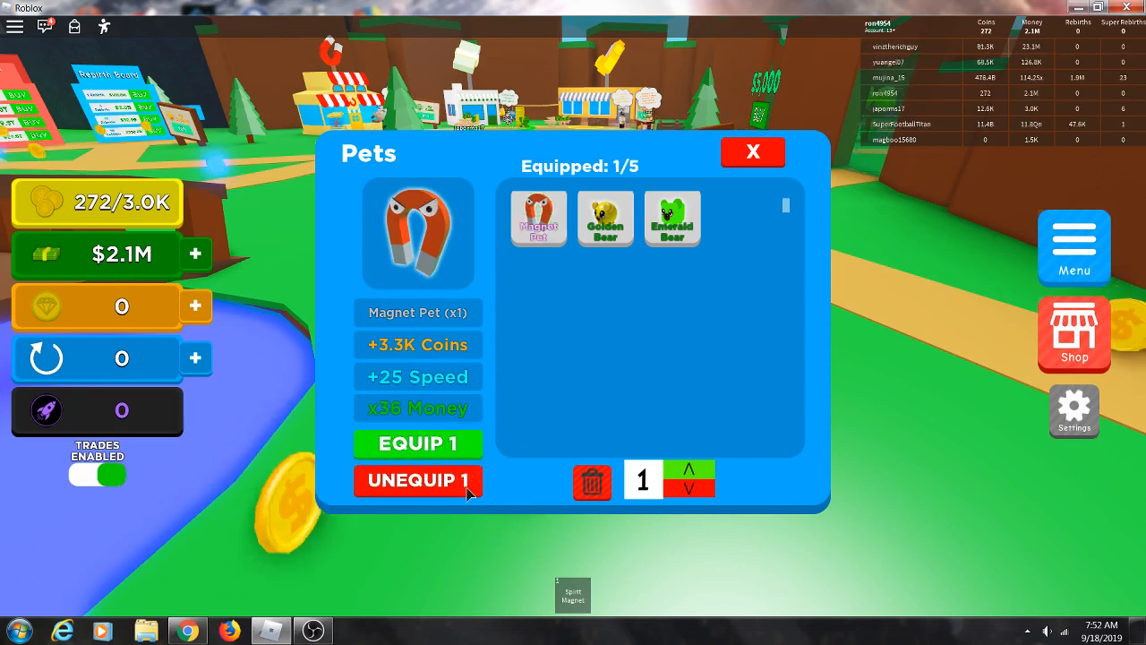
pyautogui.click(418, 480)
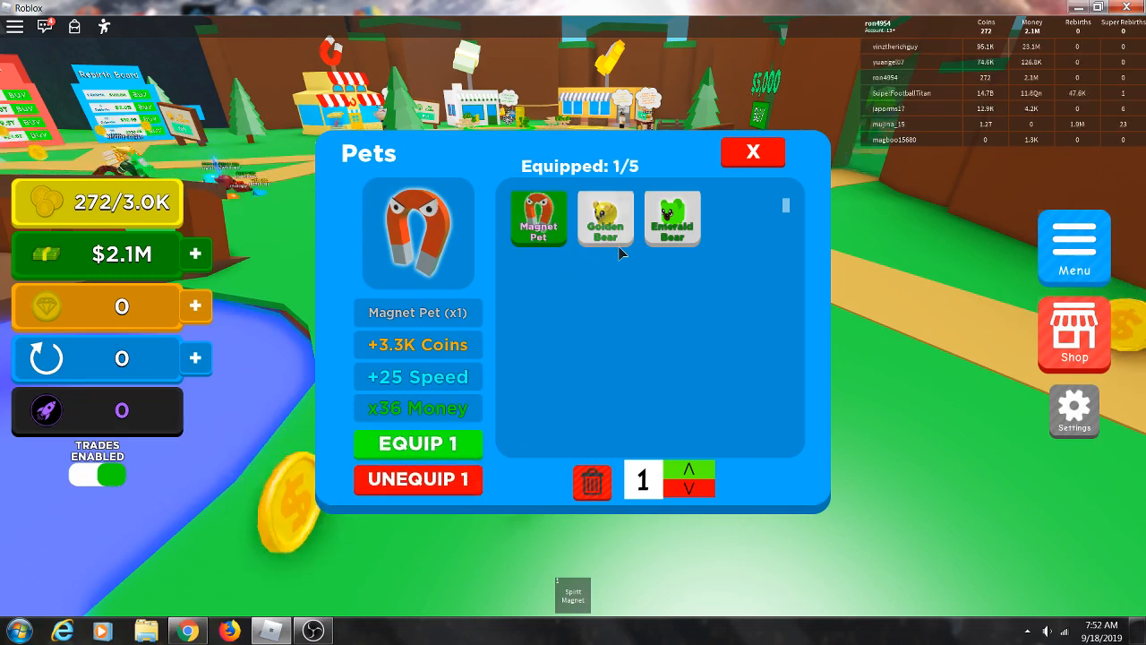
pyautogui.click(672, 217)
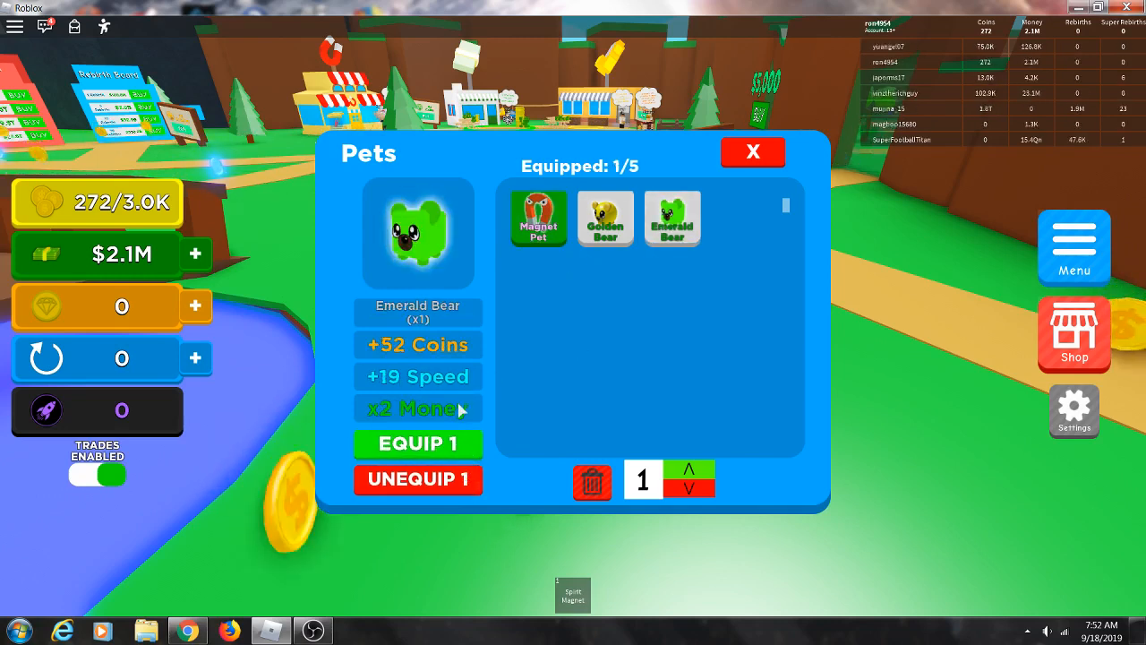
pyautogui.click(417, 445)
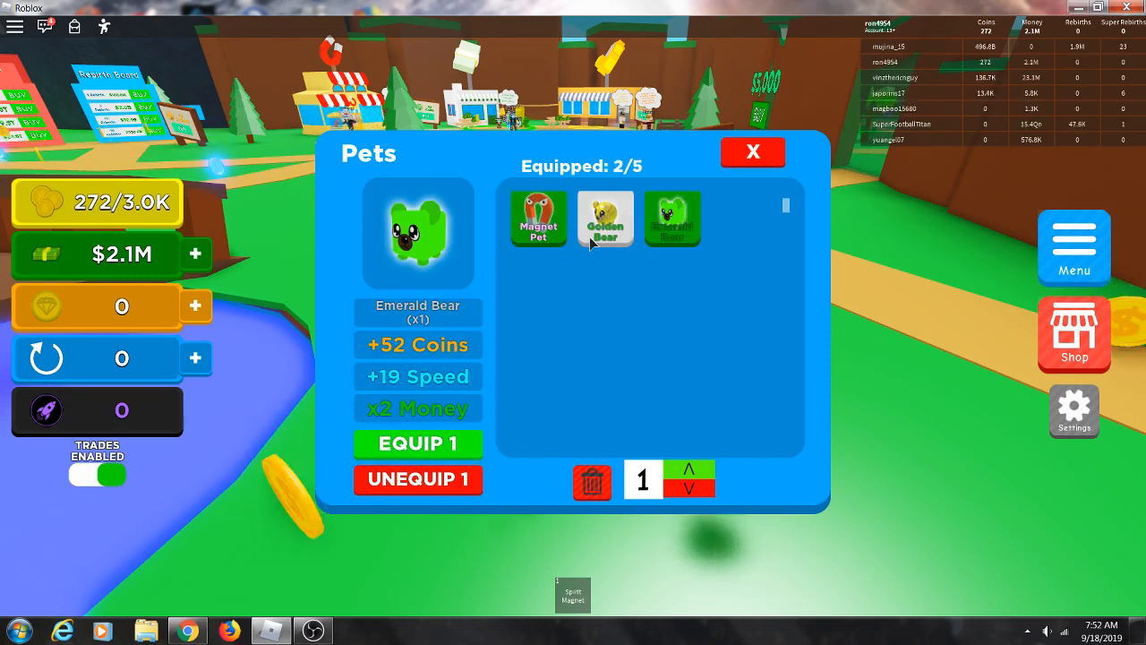
pyautogui.click(605, 218)
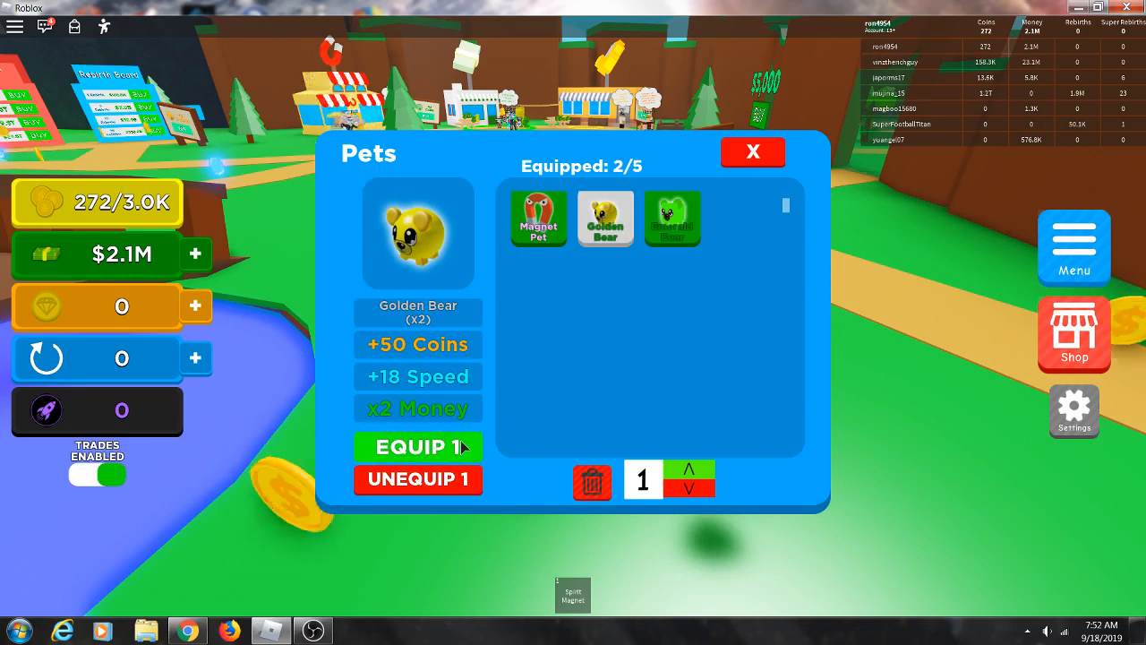
pyautogui.click(417, 446)
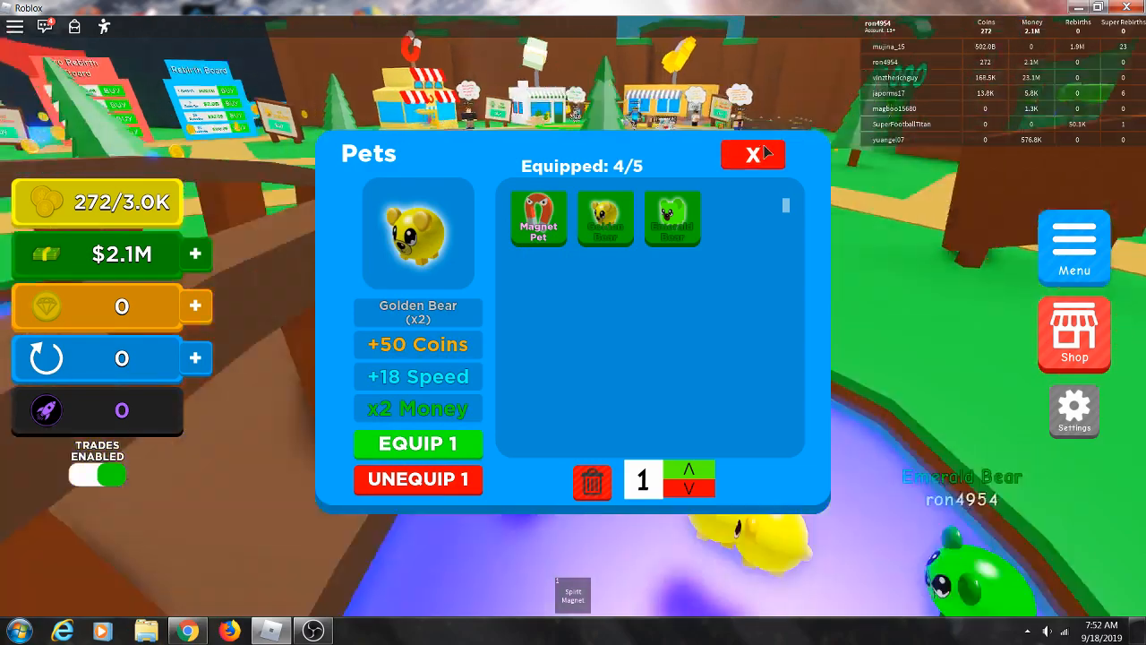
pyautogui.click(752, 154)
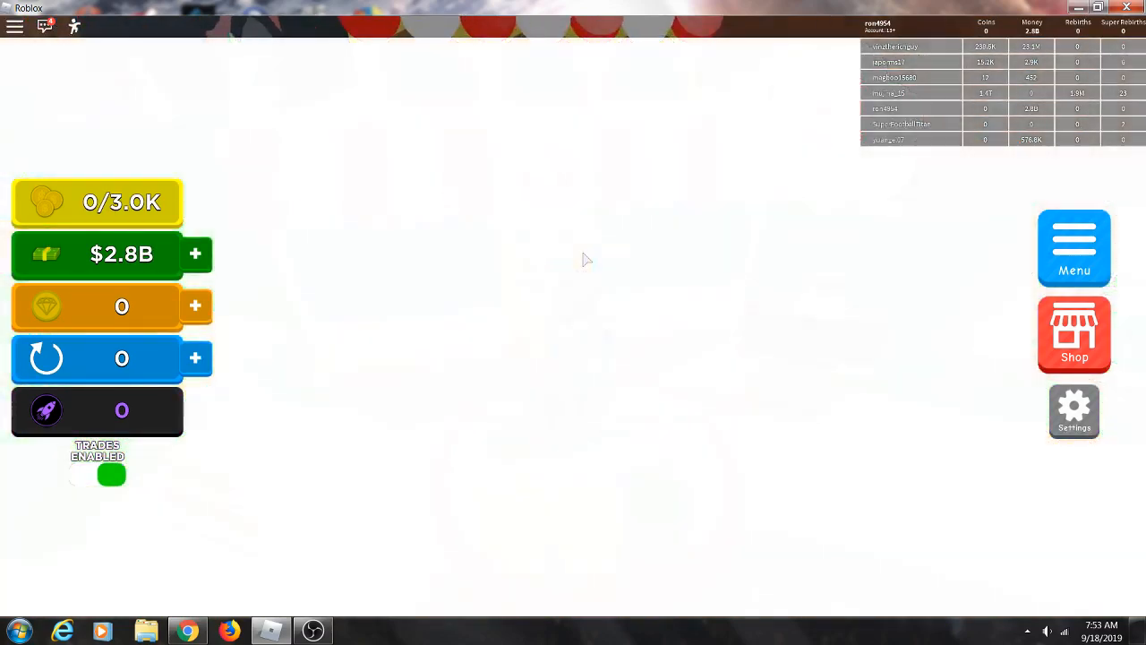
# Browse magnets like Spirit Long and Crystal Long, then close the magnet shop
pyautogui.click(1074, 334)
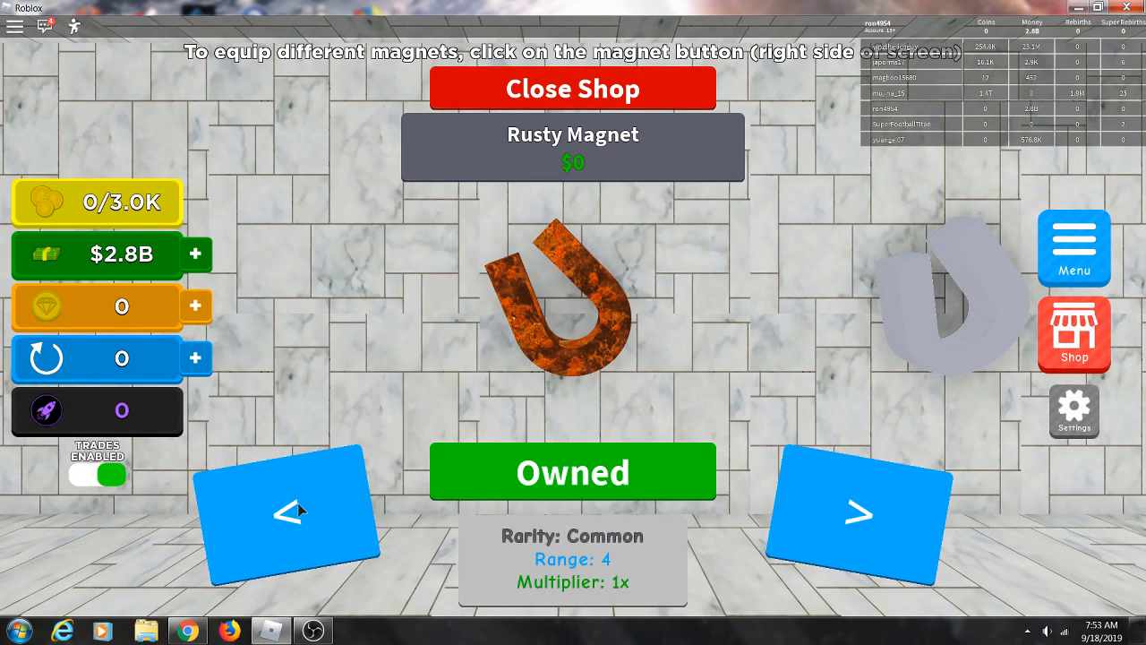
pyautogui.click(859, 513)
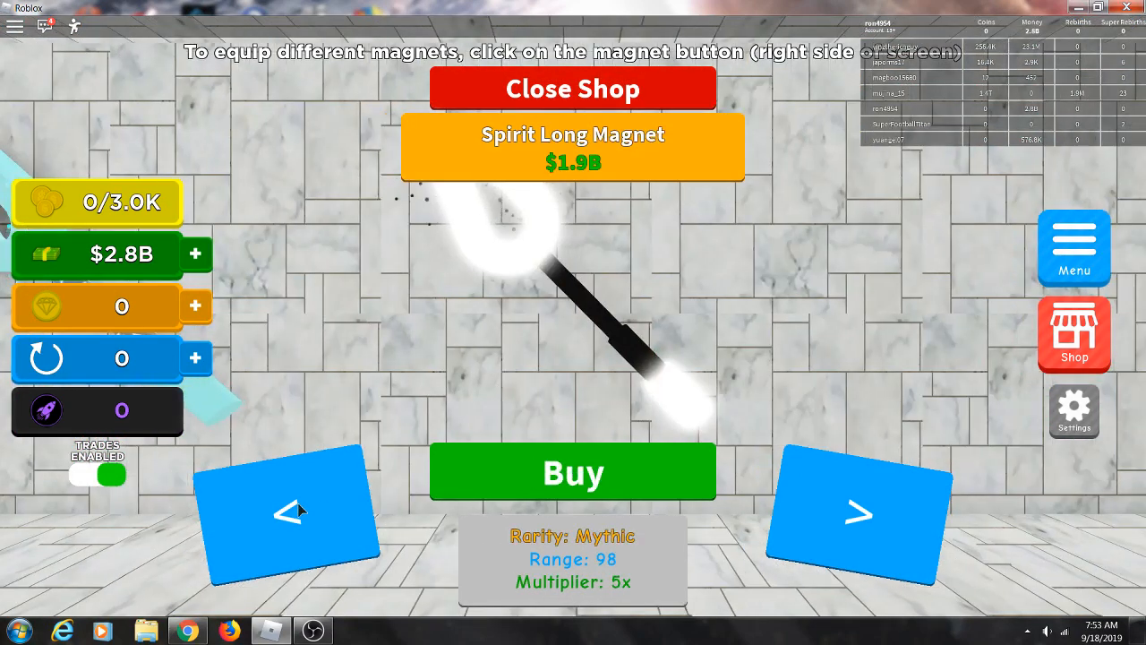
pyautogui.moveTo(513, 490)
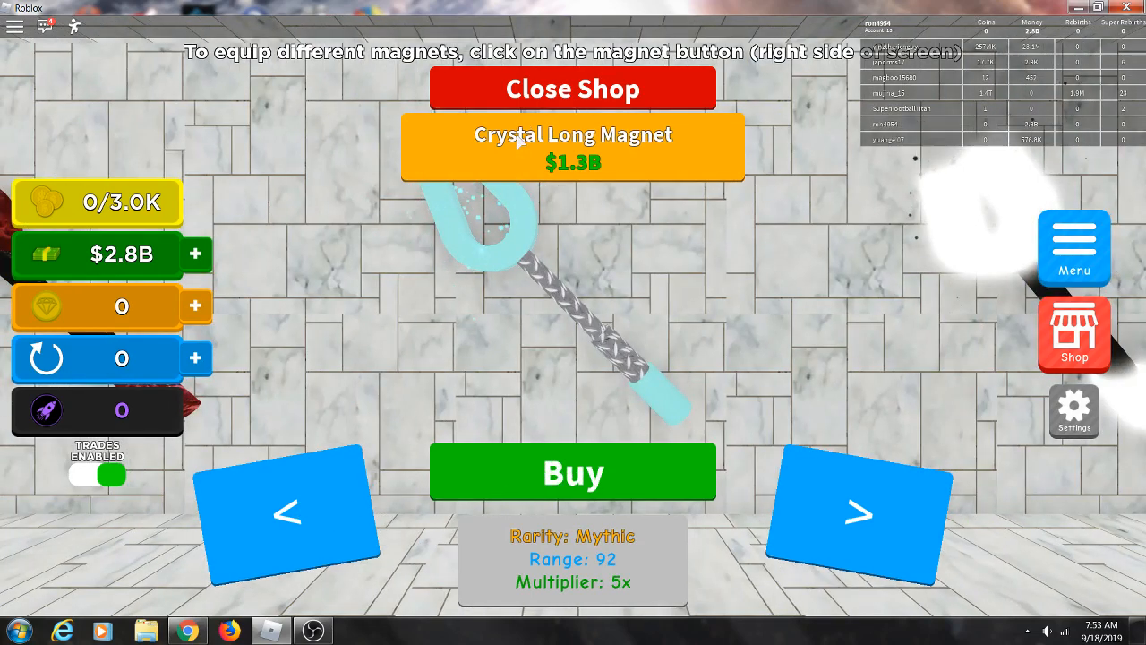
pyautogui.click(573, 88)
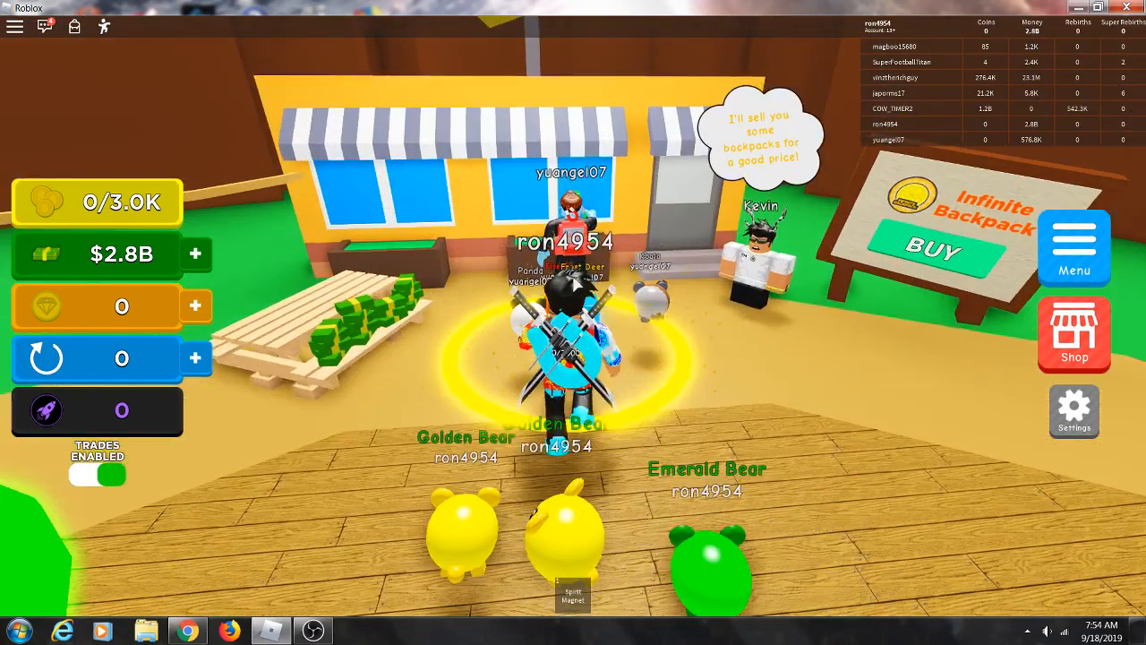
# Arrow through the backpack shop to the Noob Backpack and buy it
pyautogui.click(1074, 334)
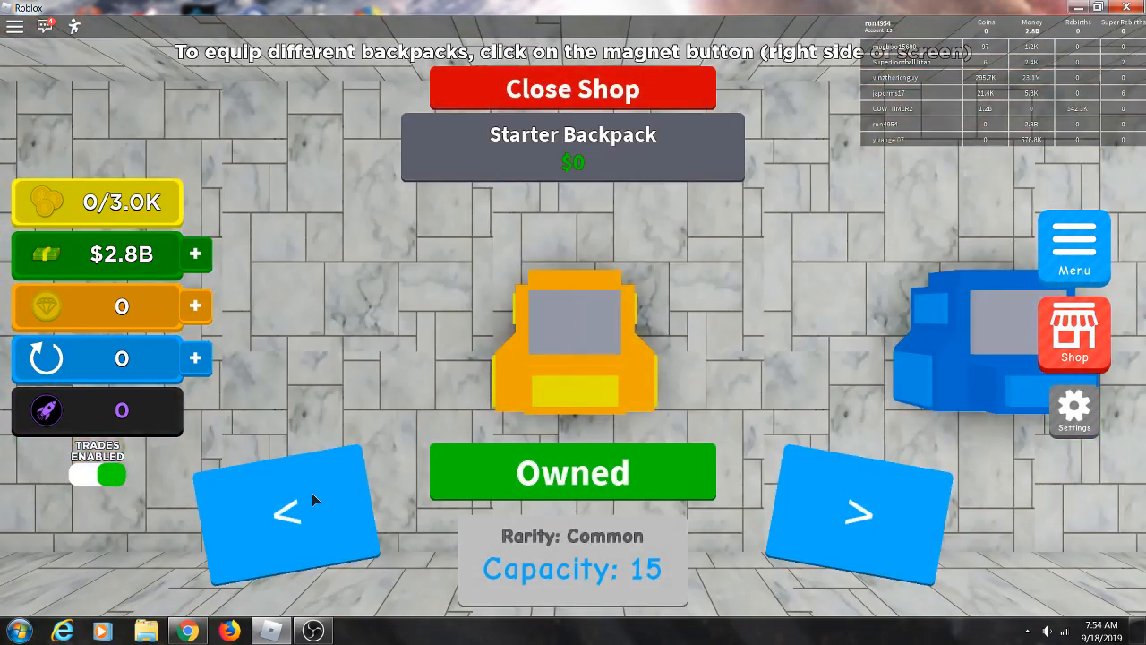
pyautogui.click(860, 515)
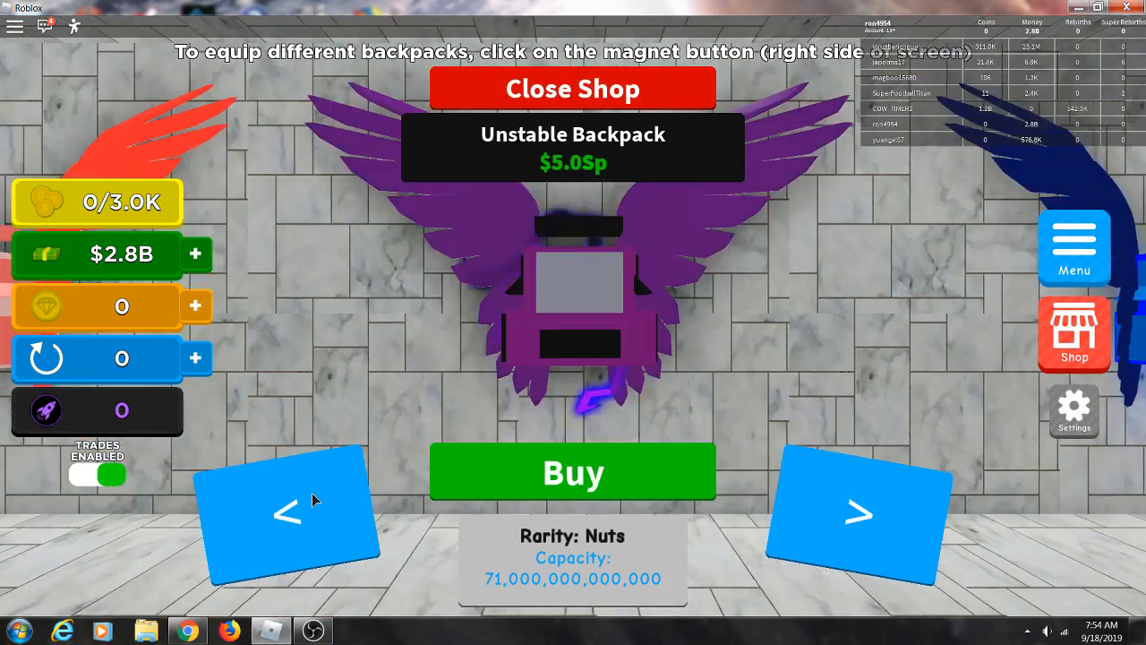
pyautogui.click(860, 515)
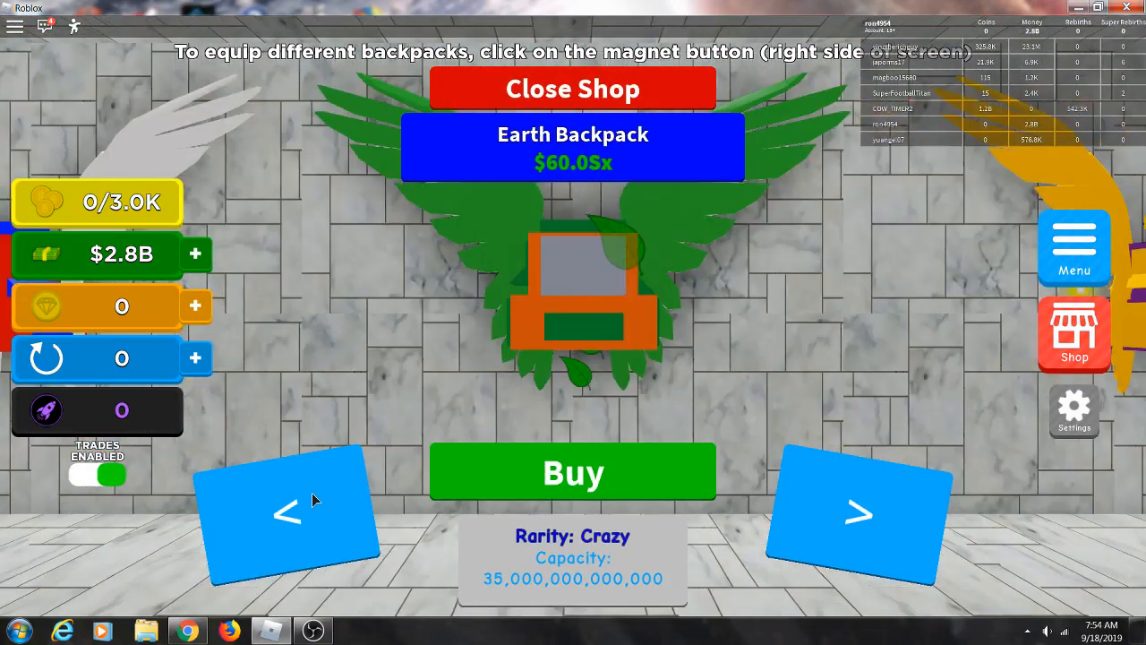
pyautogui.click(858, 513)
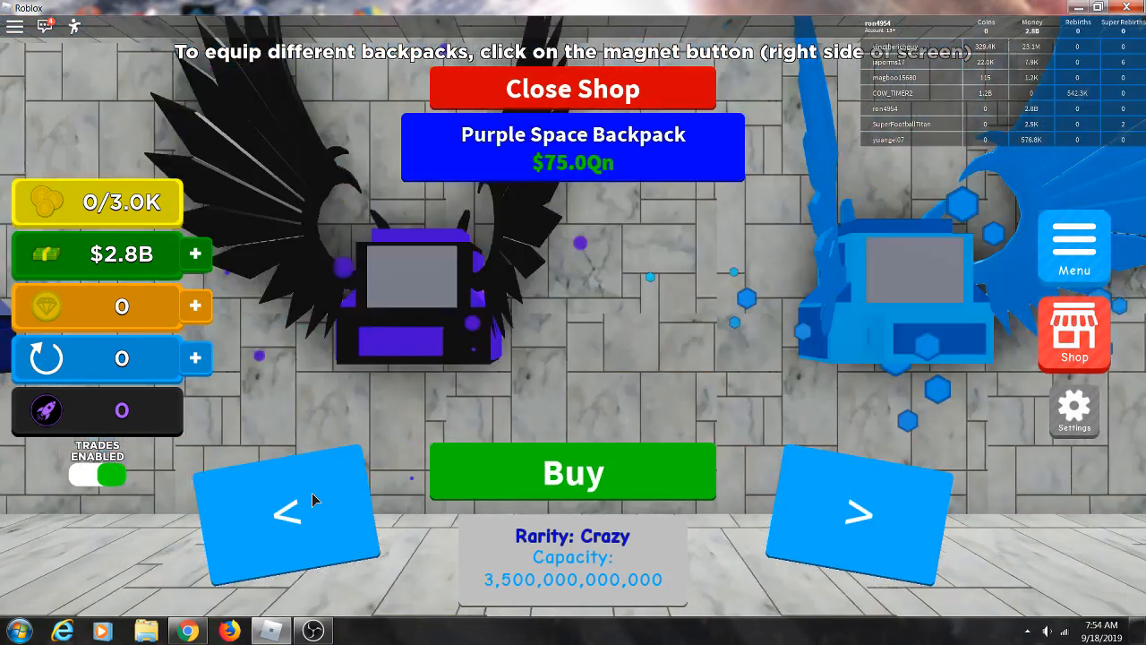
pyautogui.click(859, 513)
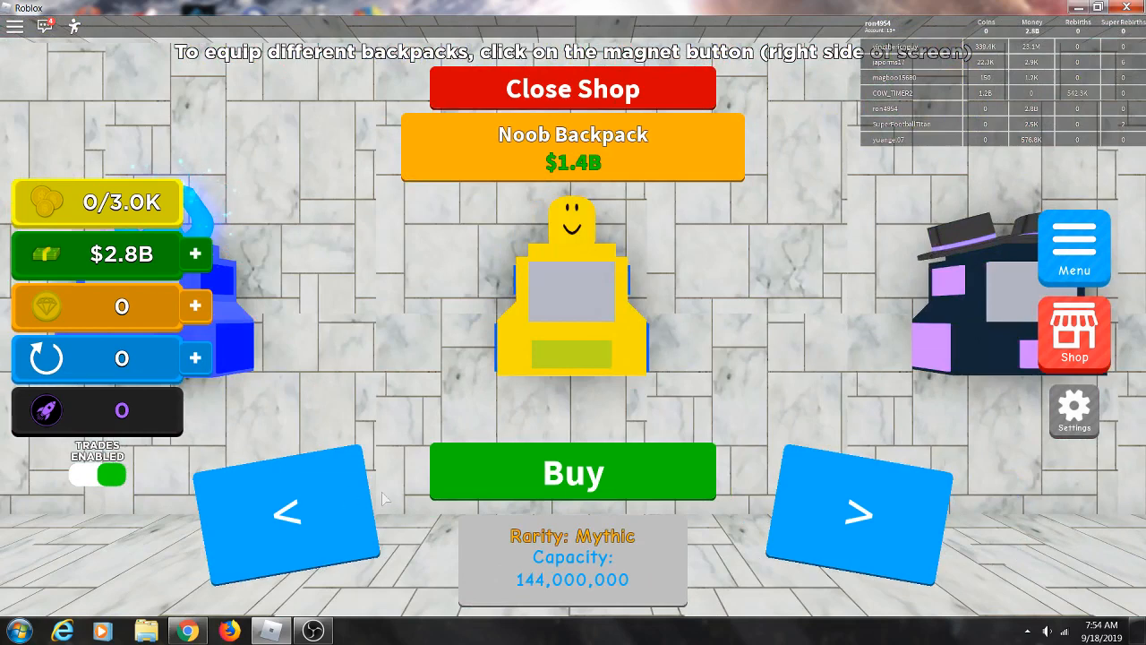
pyautogui.click(572, 472)
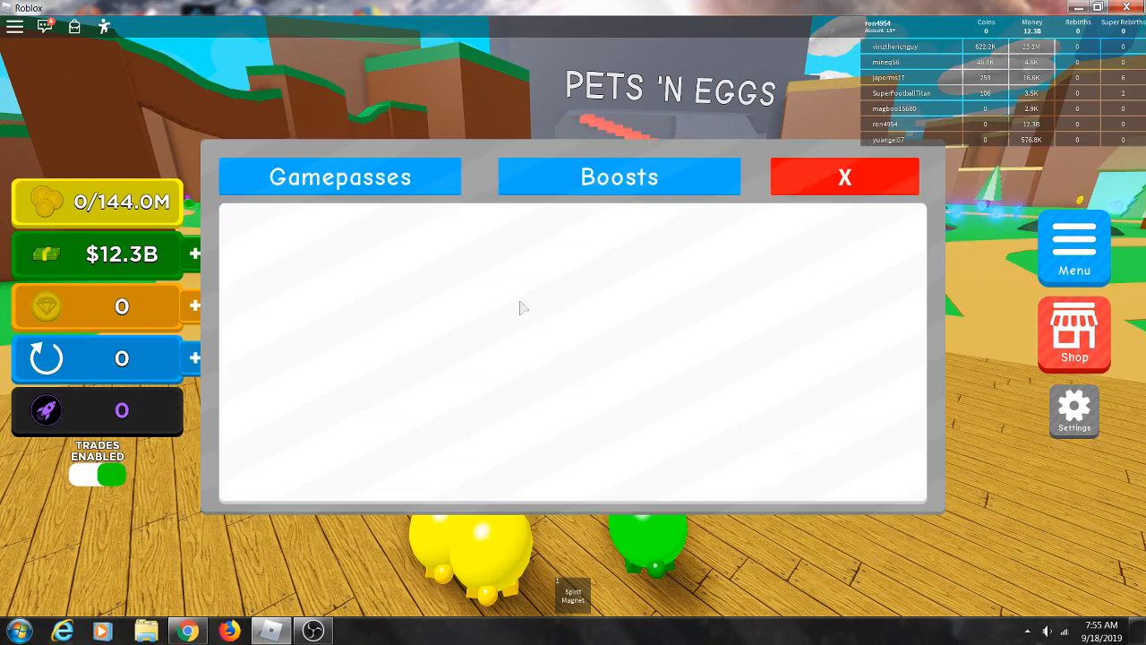
# Check the Gamepasses, rebirth + and Shop windows for rebirth, closing each empty one
pyautogui.click(843, 176)
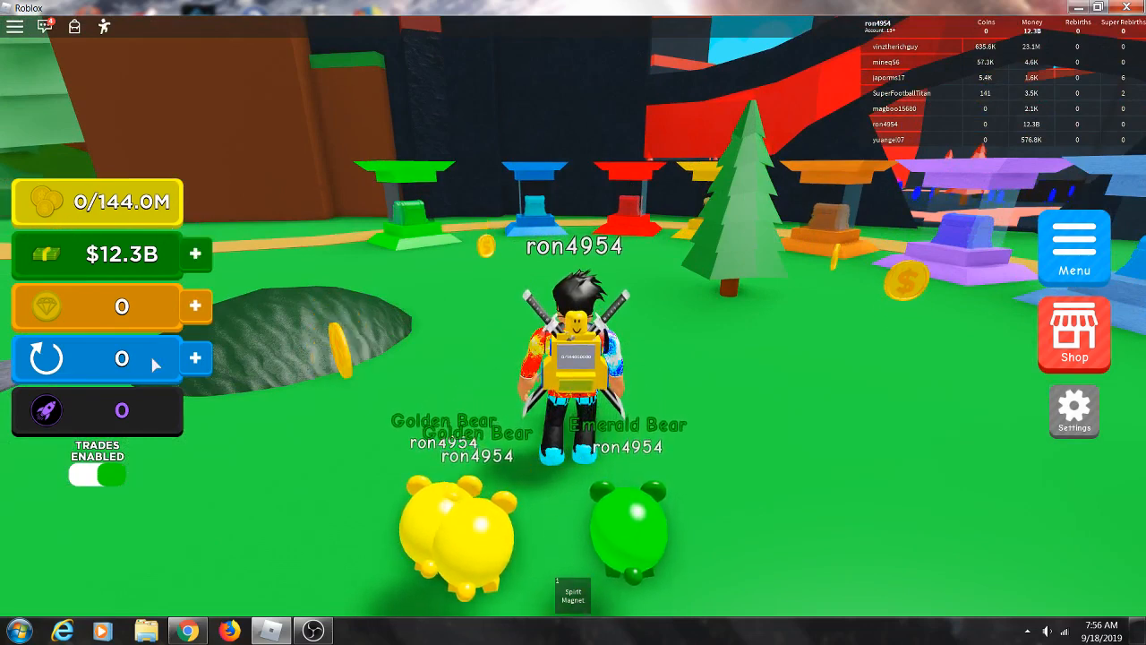
pyautogui.click(1074, 333)
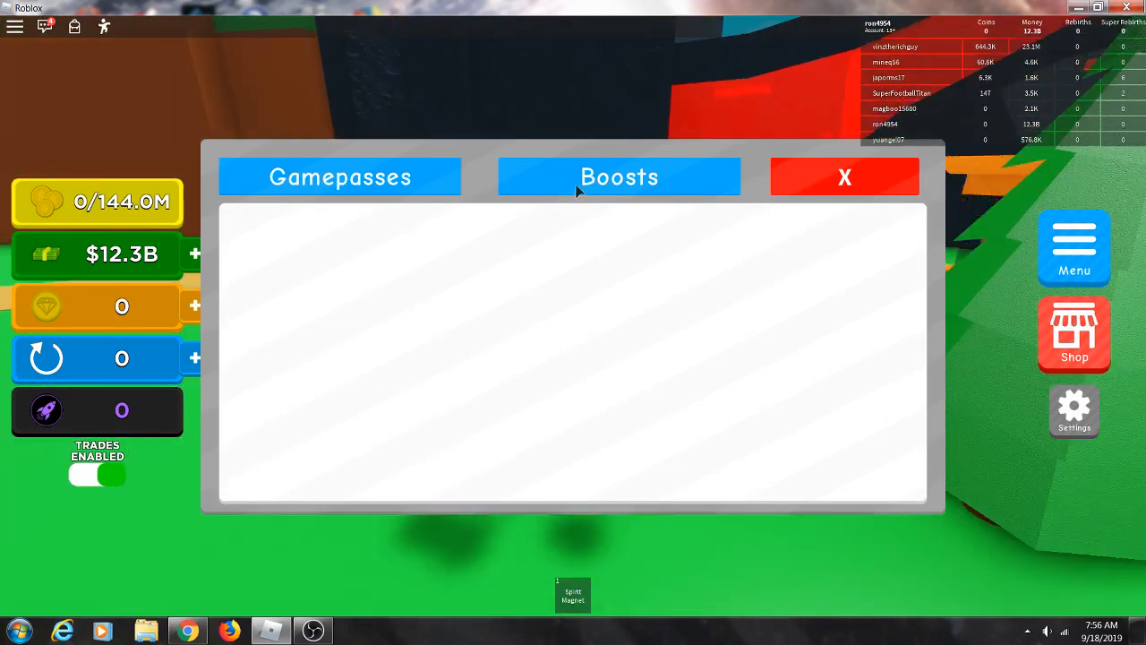
pyautogui.click(843, 177)
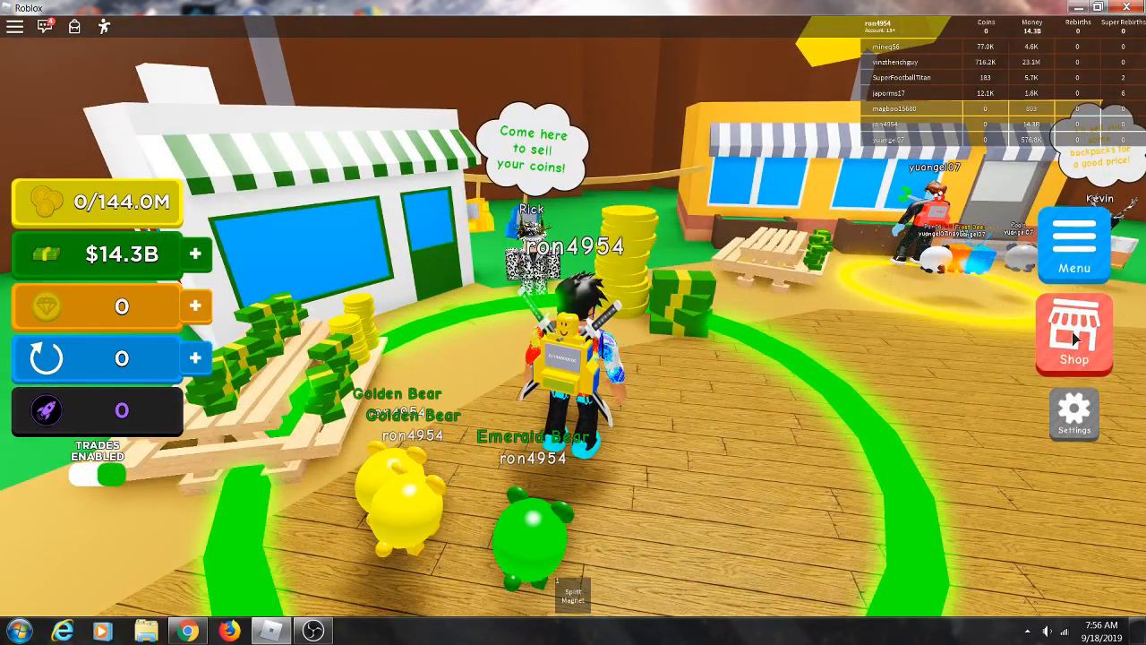
pyautogui.click(1074, 414)
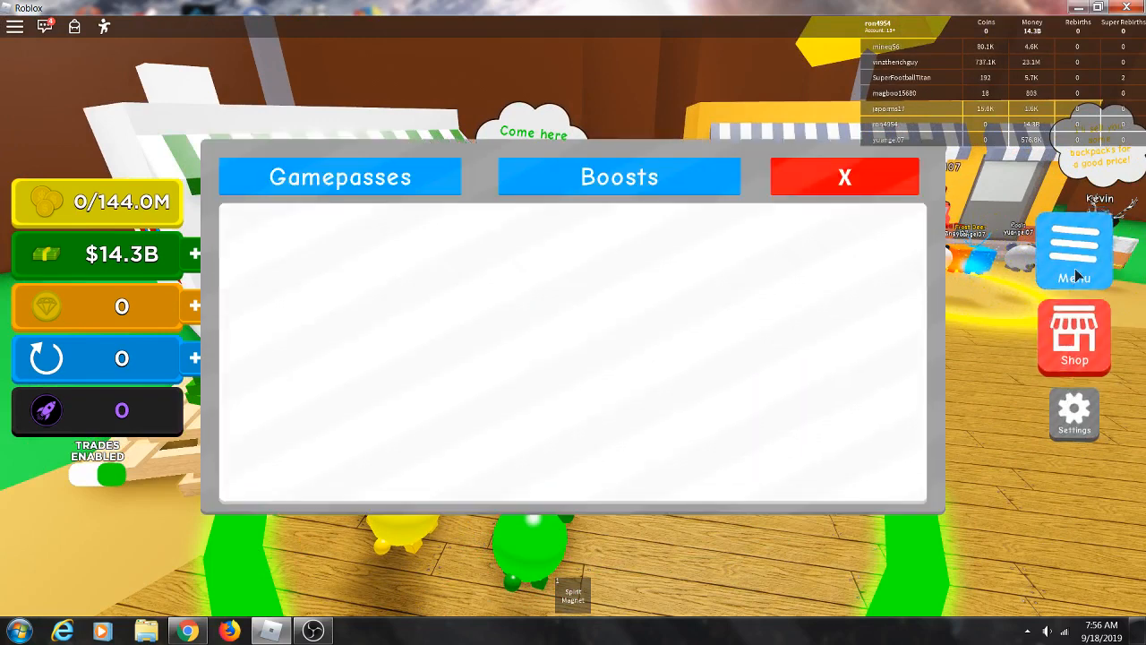
pyautogui.click(1074, 249)
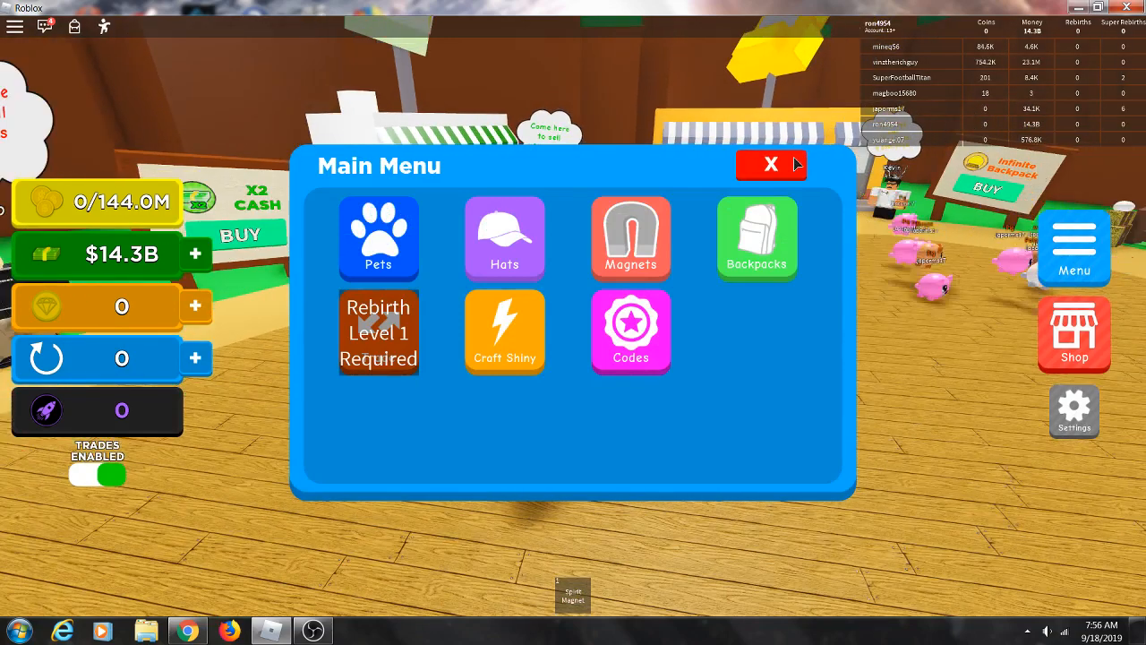
# Close the main menu after seeing Rebirth requires Rebirth Level 1
pyautogui.click(770, 165)
pyautogui.write('how do you rebirth')
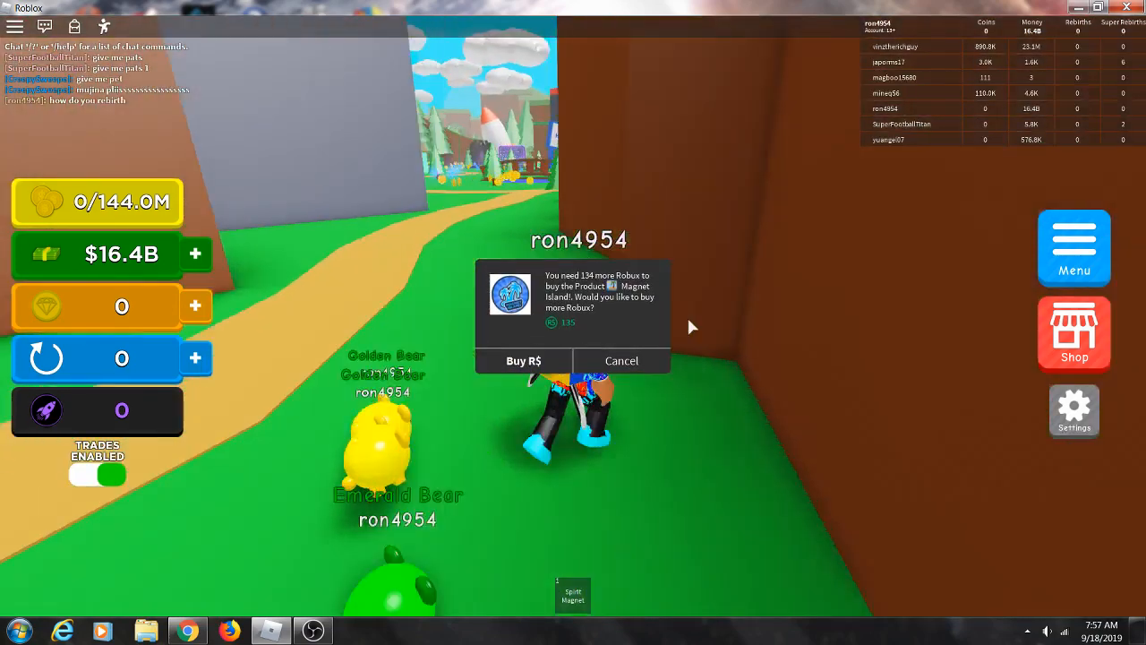
# Decline the Magnet Island Robux offer and dismiss the Super Rebirth Hub
pyautogui.click(621, 360)
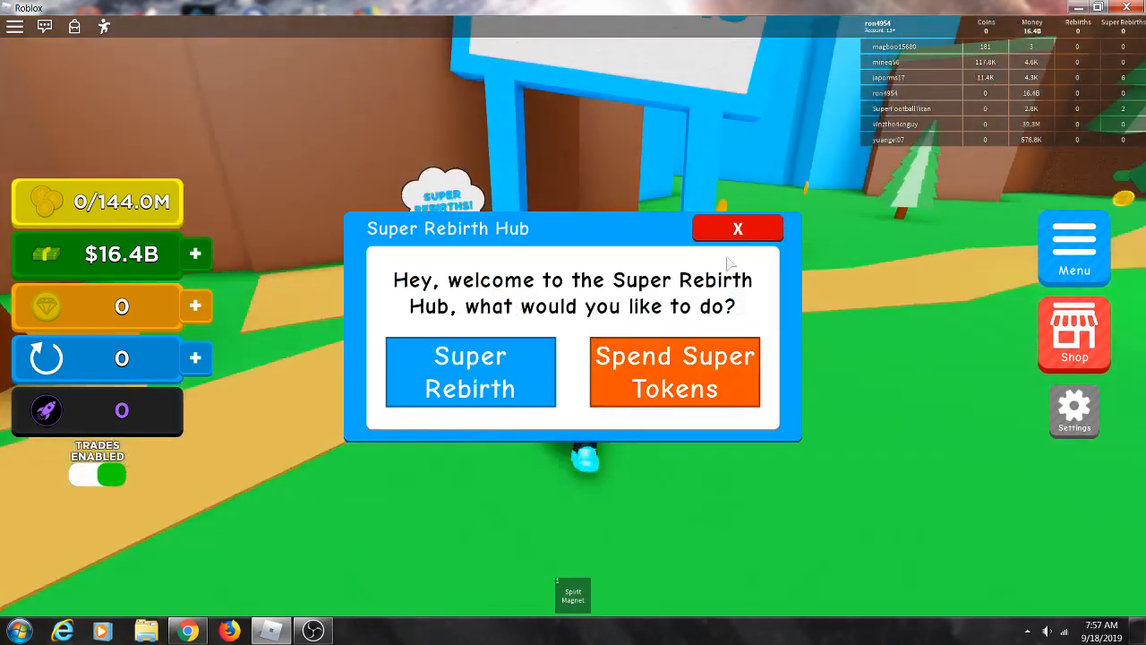
pyautogui.click(738, 229)
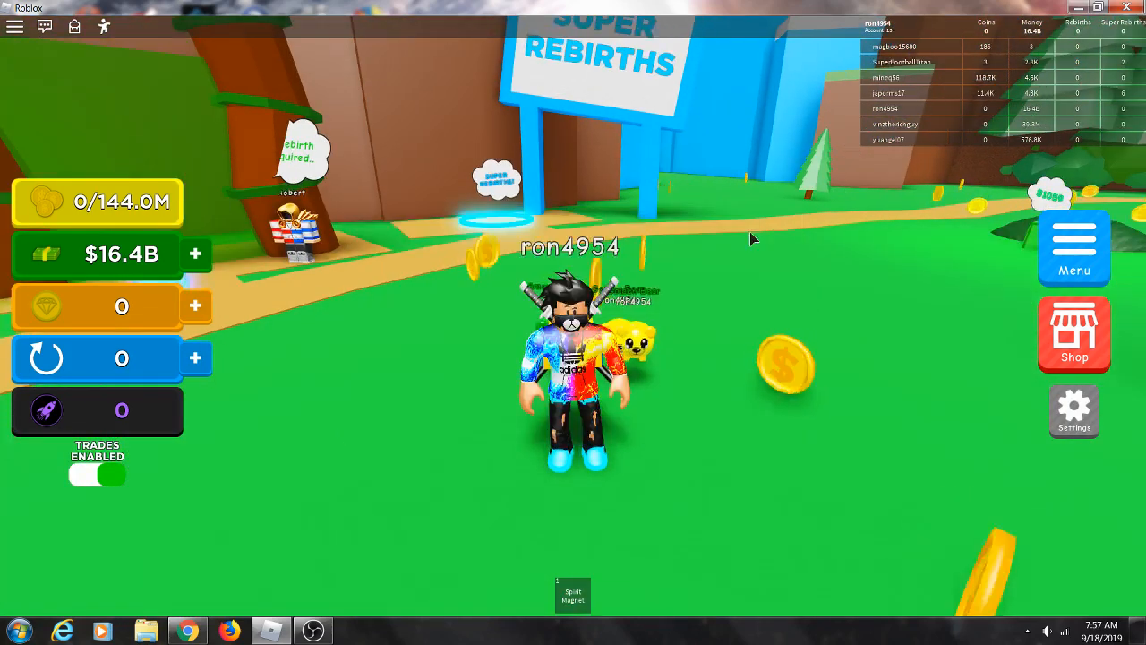